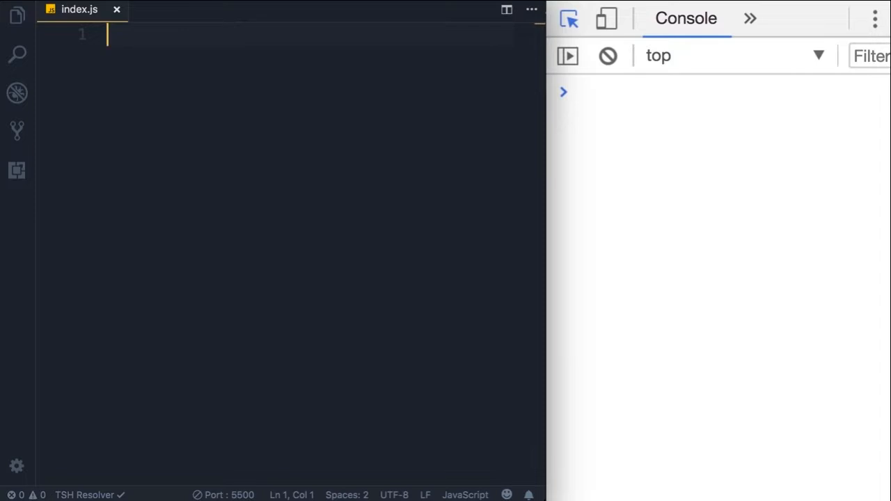
Write let selectedColors = ['red', ...]; on a new line, beginning the array with 'red'.
key("enter")
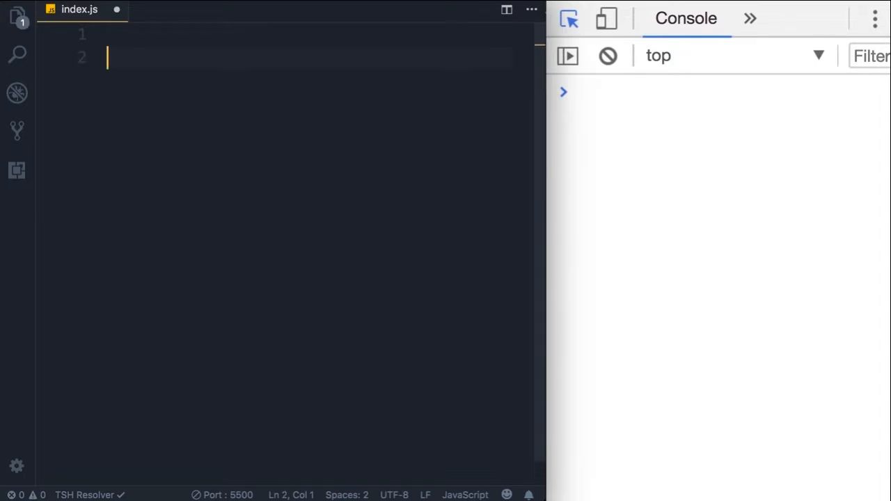
type("let")
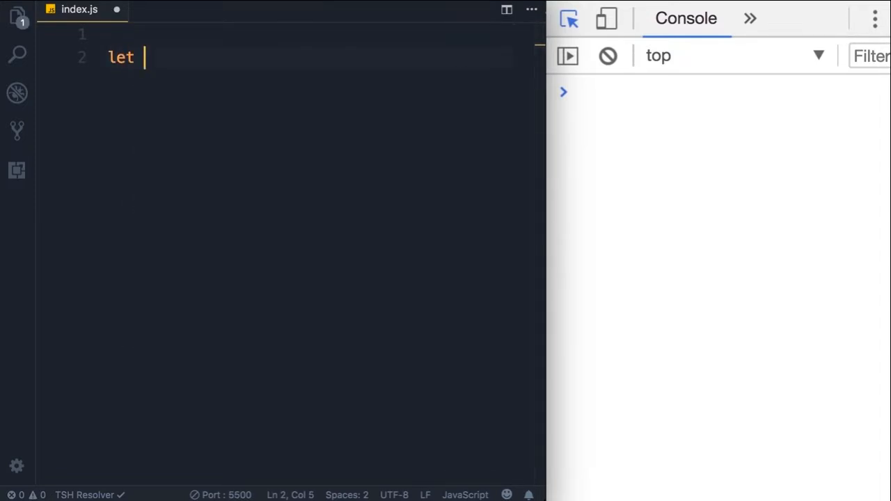
type("selectedColor")
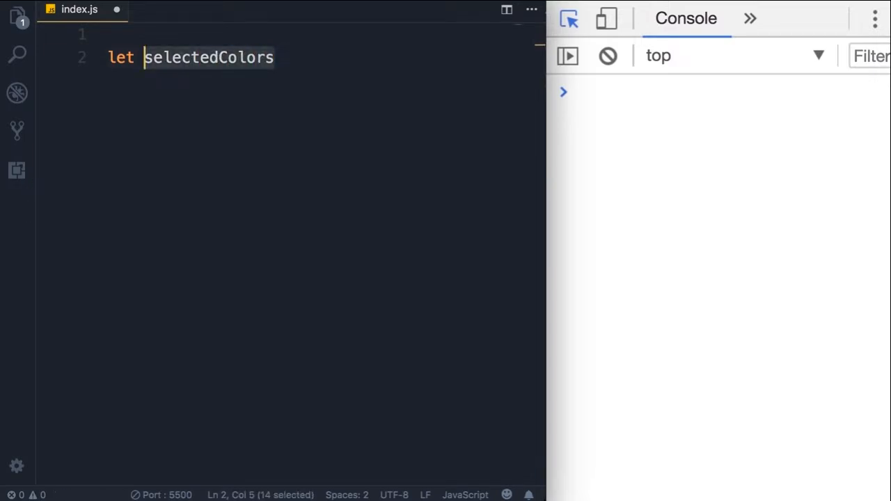
type("s")
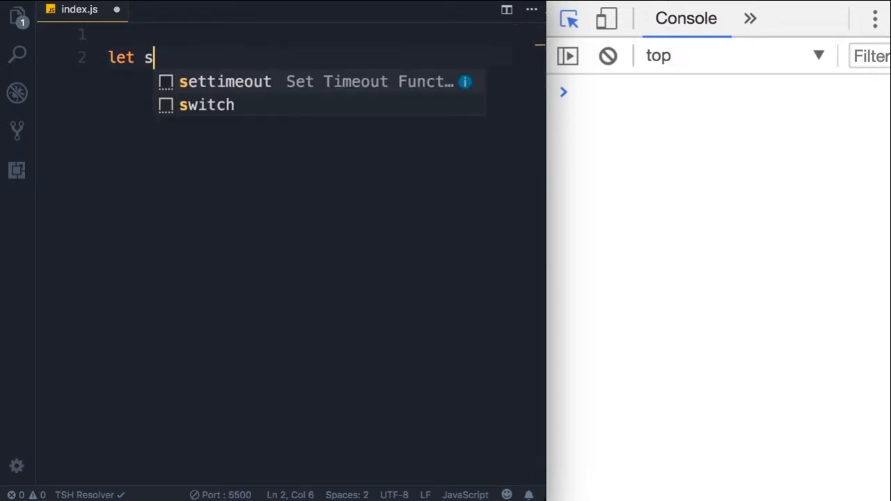
type("c")
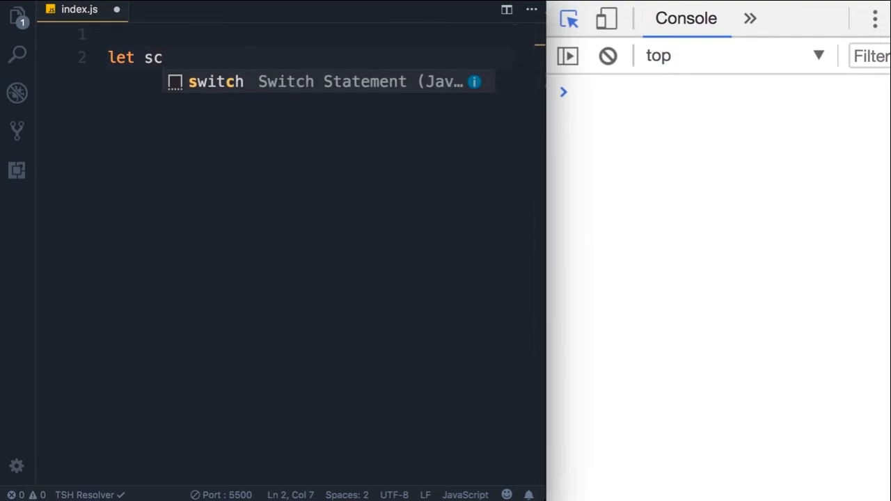
type("electedColors")
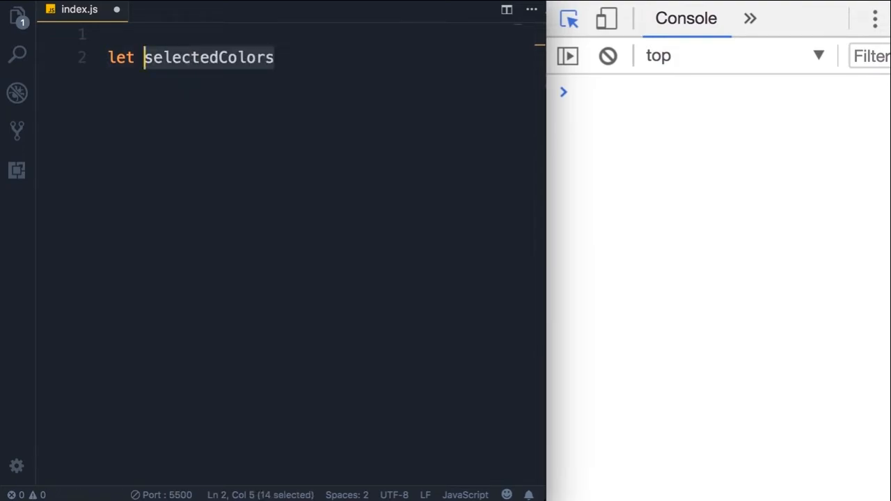
type("=")
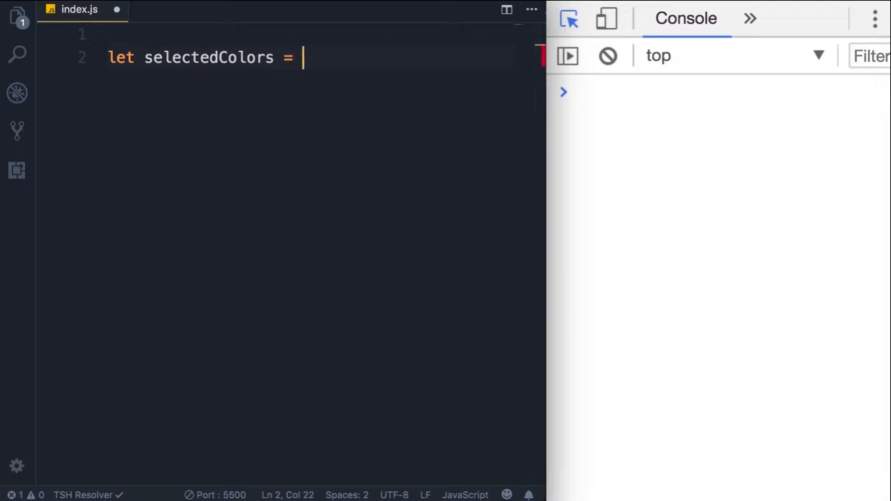
type("[]")
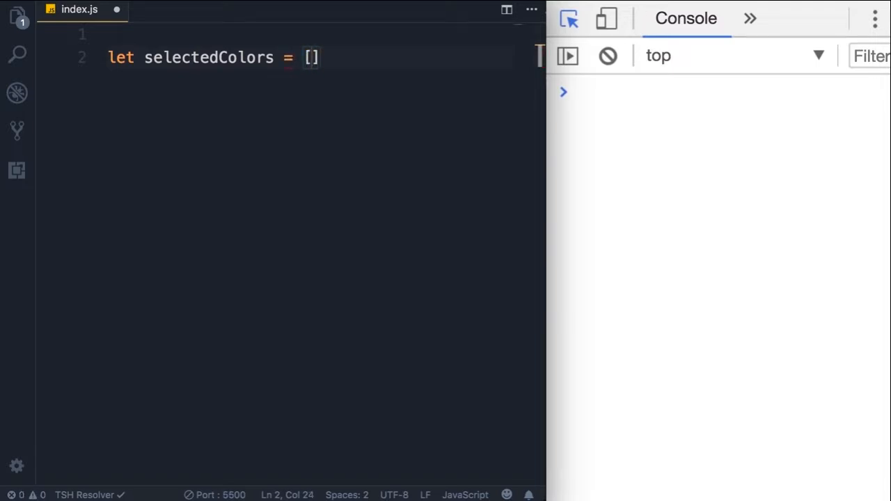
type(";")
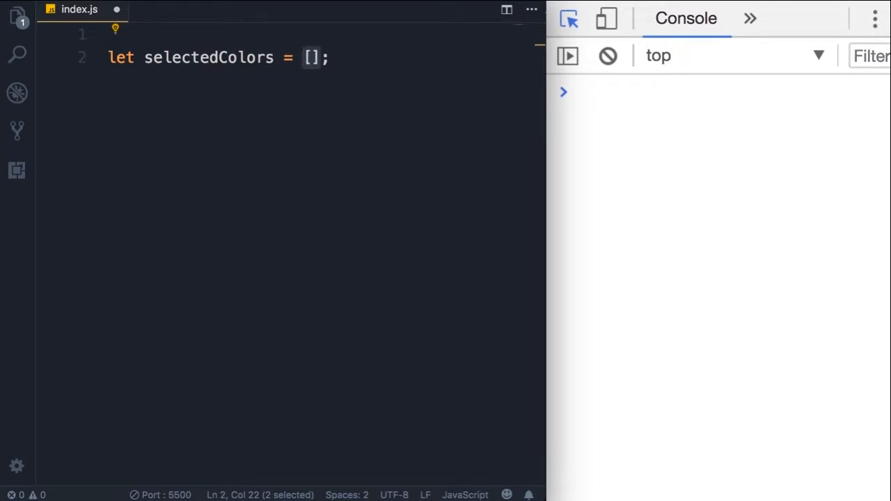
type("''")
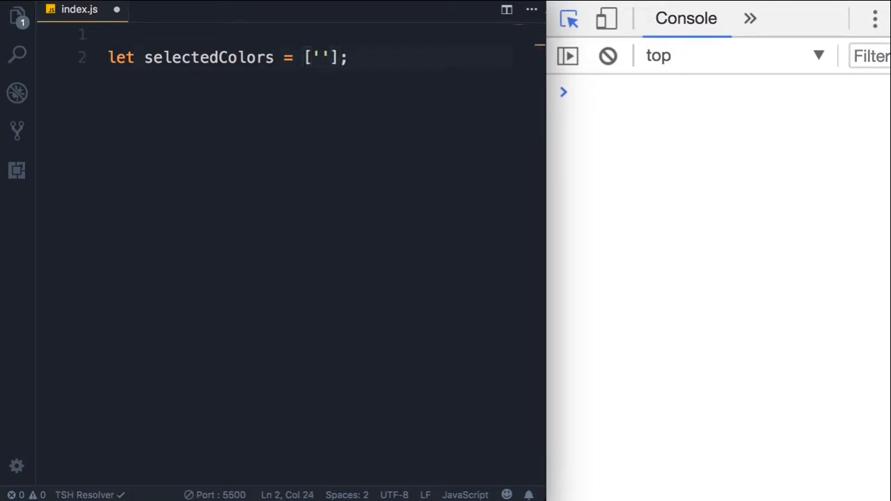
type("red', '")
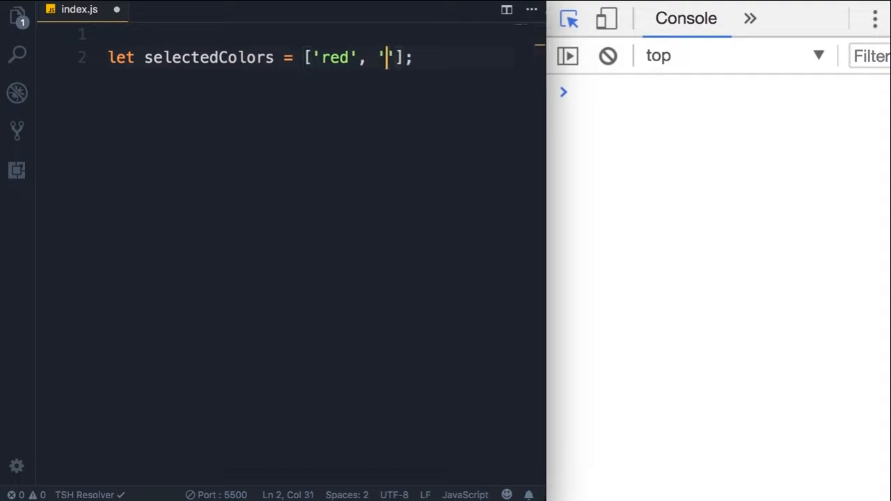
Finish the array with 'blue', add console.log(selectedColors); and expand the logged array in Chrome.
type("blue")
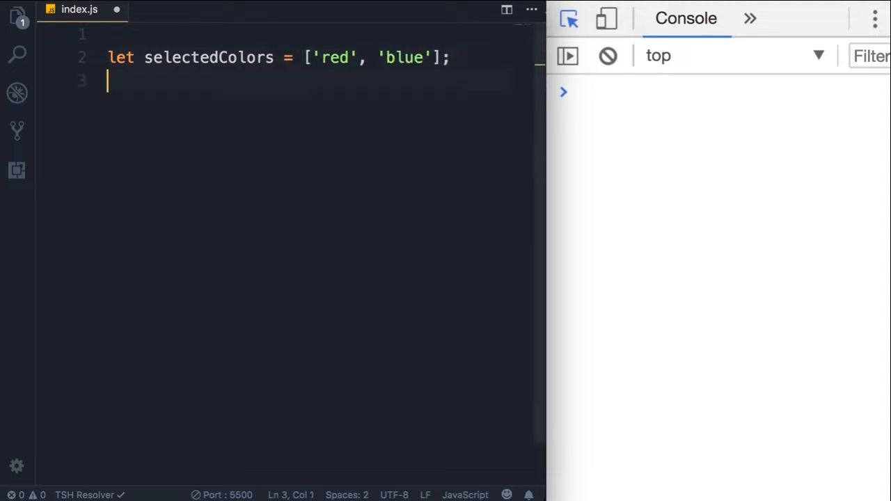
type("cons")
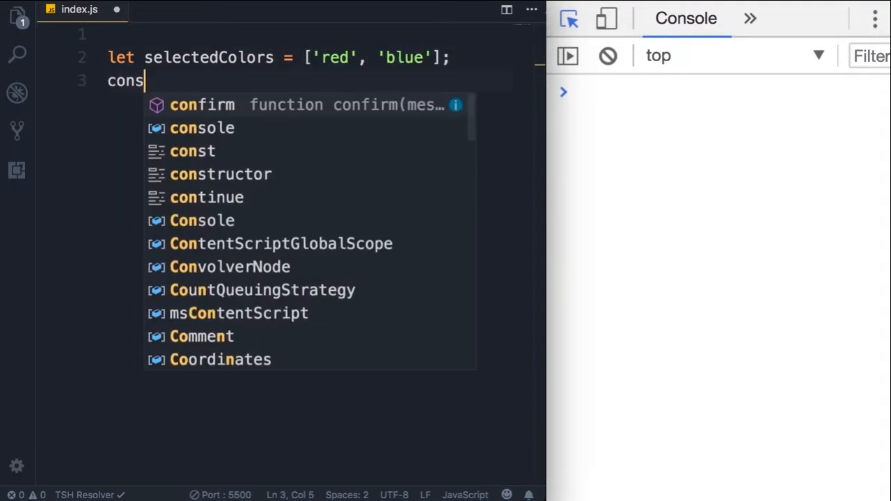
type("ole.log(selectedColors);")
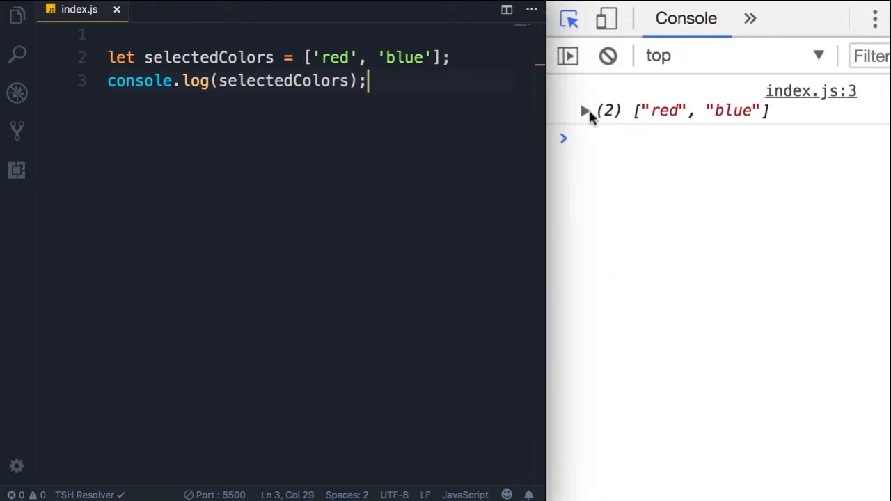
left_click(584, 112)
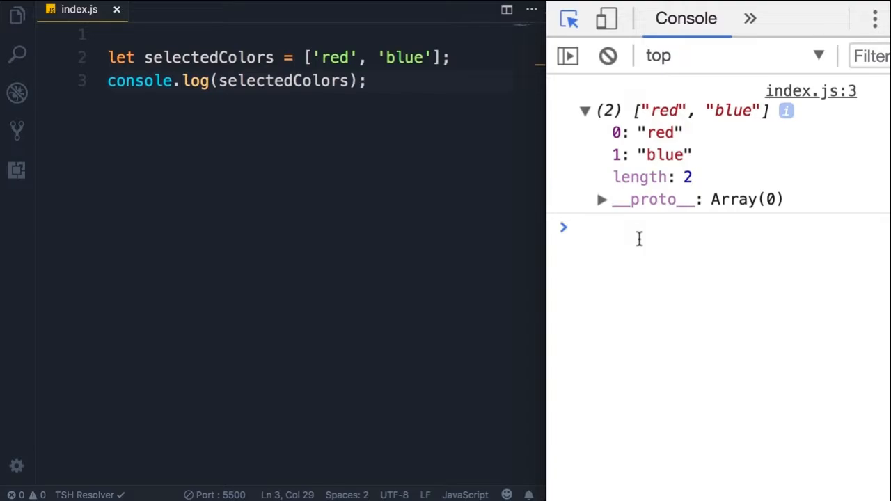
mouse_move(693, 251)
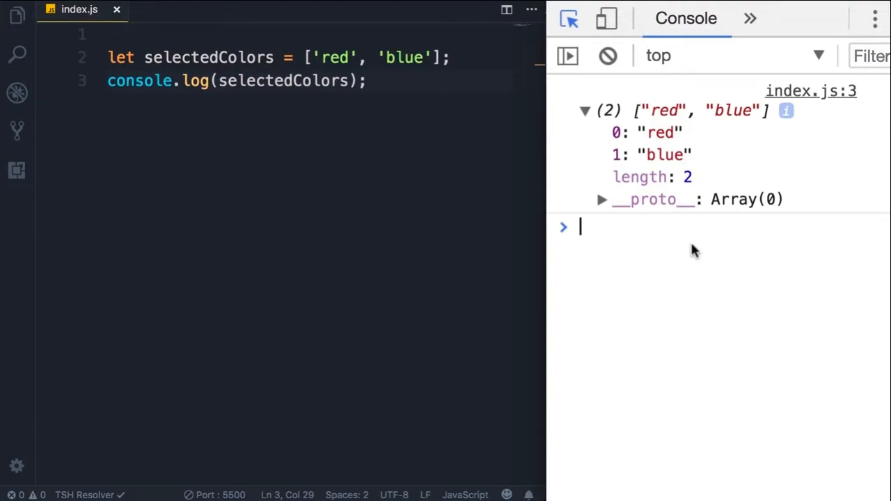
mouse_move(618, 141)
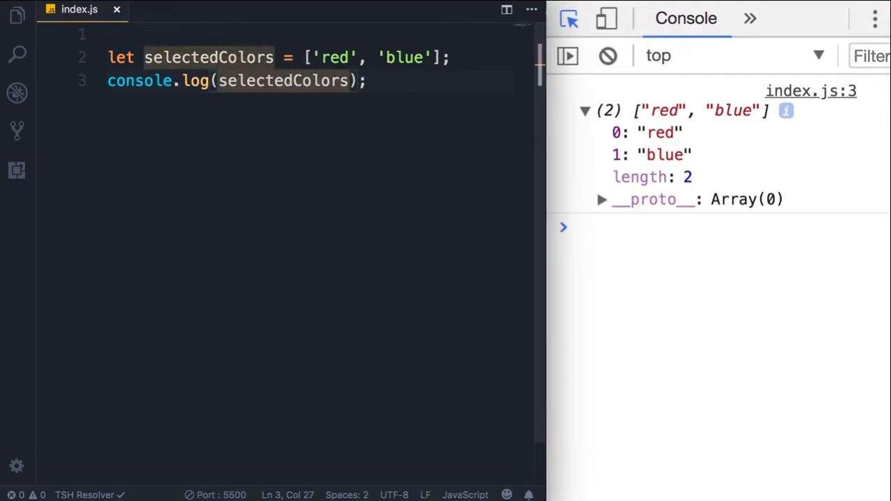
Change the log argument to selectedColors[0] so the console prints red.
type("[]")
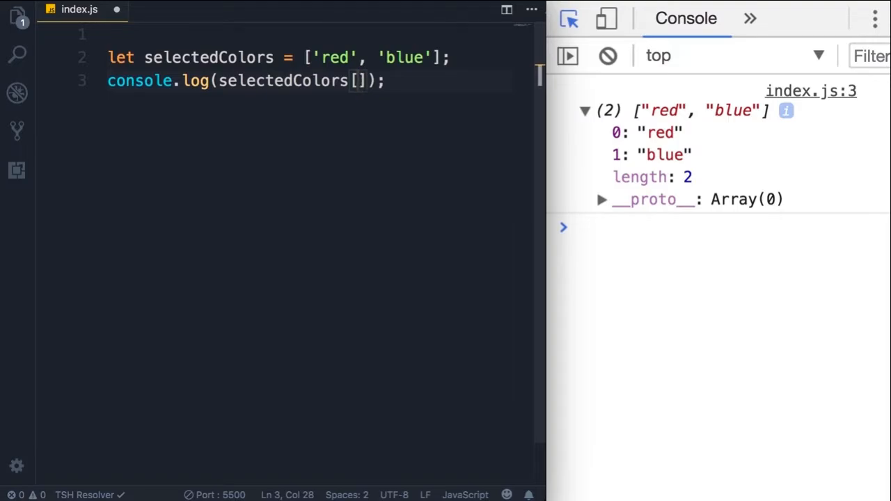
type("0")
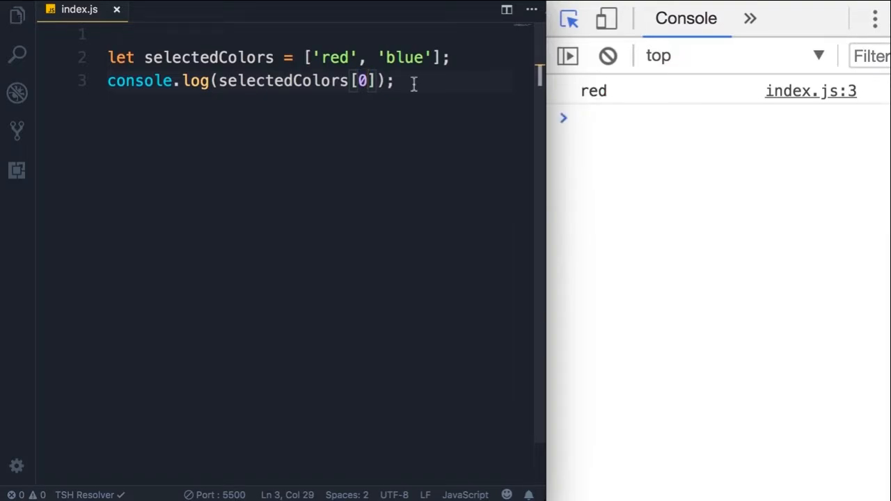
mouse_move(620, 155)
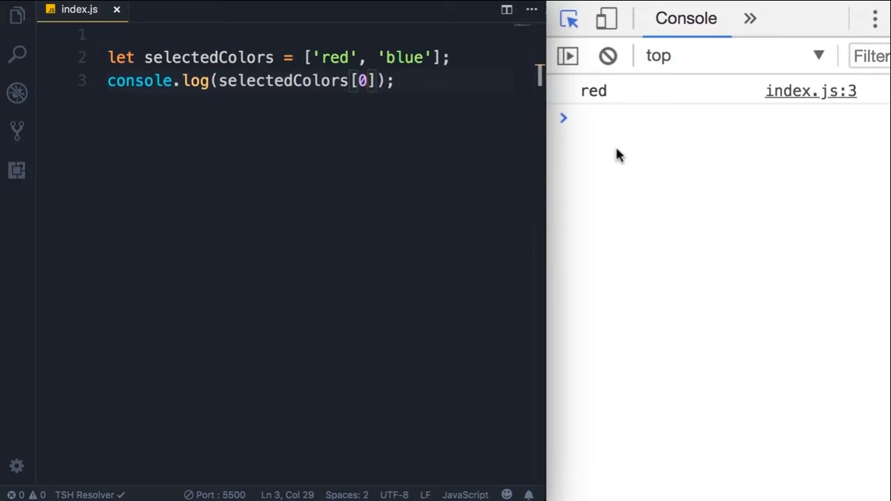
left_click(368, 57)
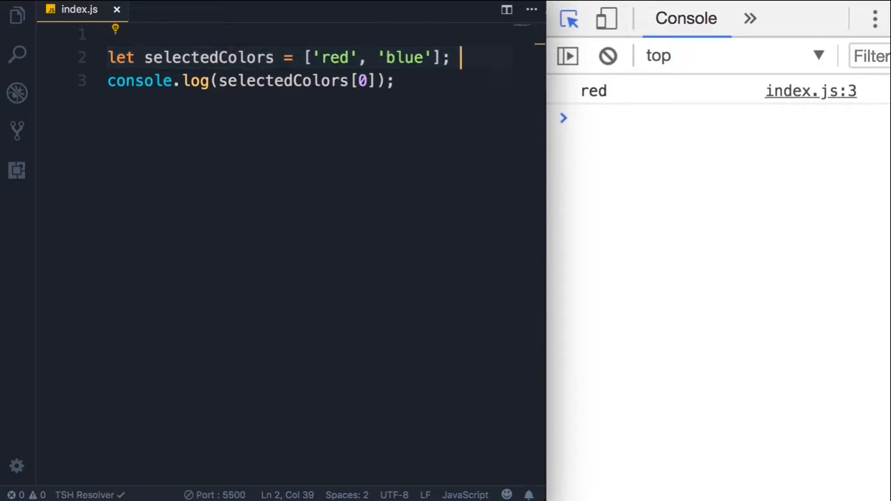
Add selectedColors[2] = 'green'; and log the whole array, then save.
key("Enter")
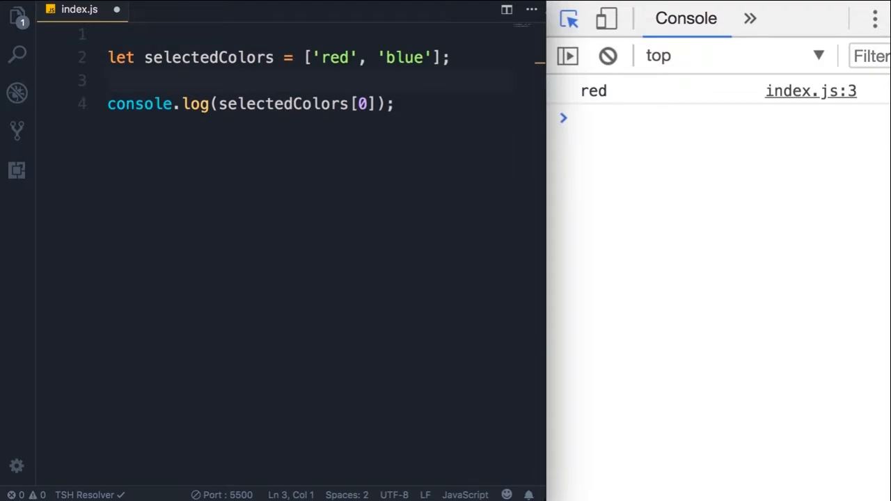
type("select")
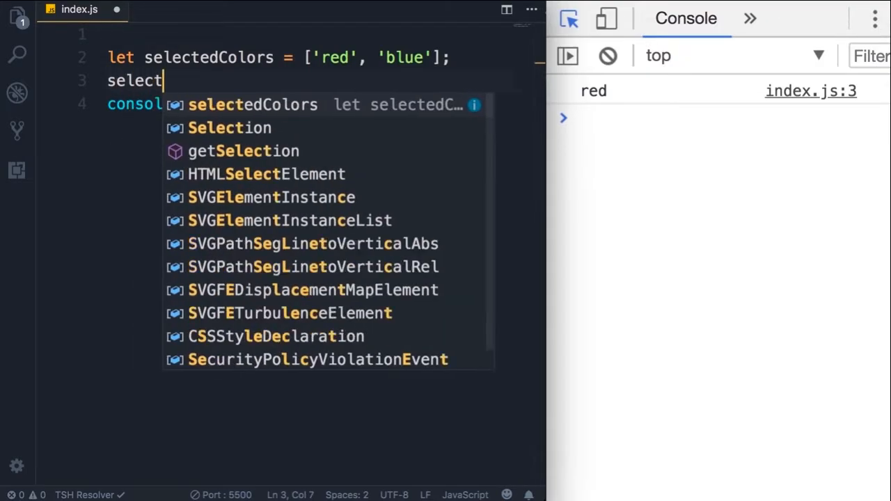
type("edColors[2] =")
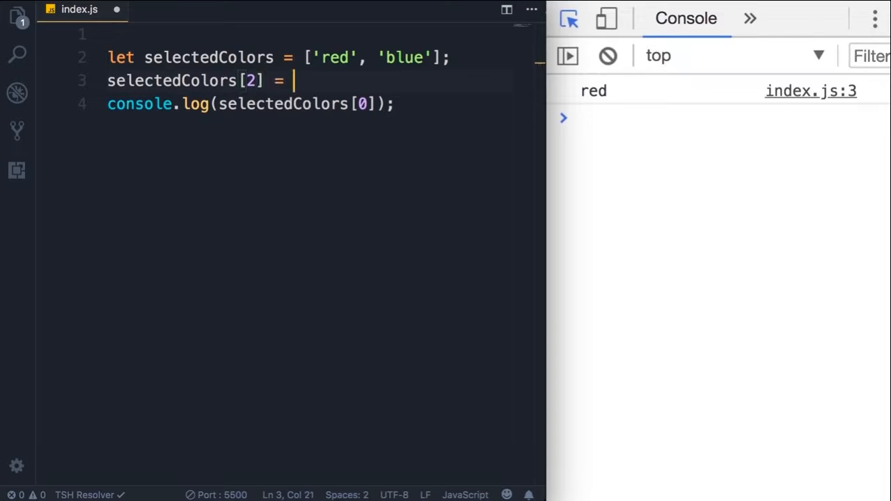
type("'green';")
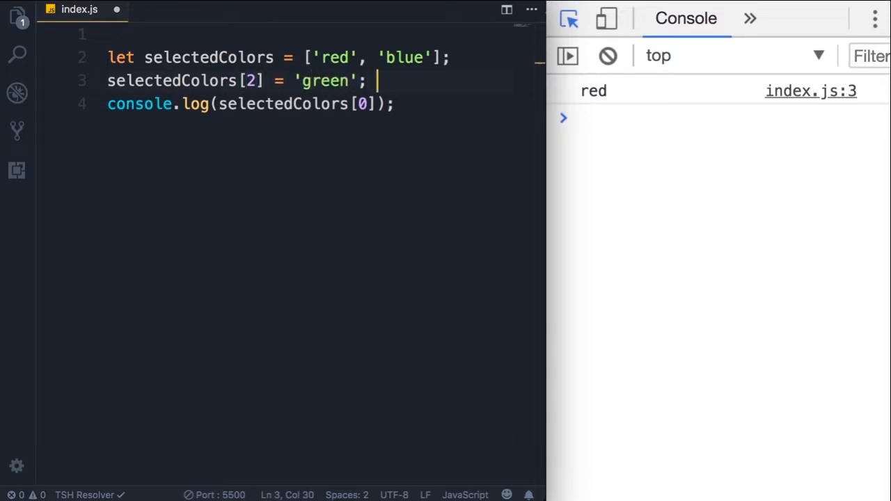
key("BackSpace")
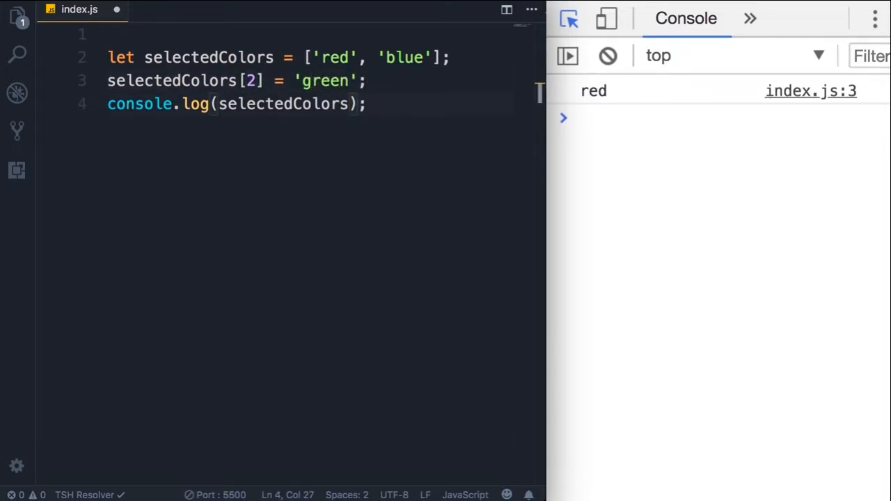
key("ctrl+s")
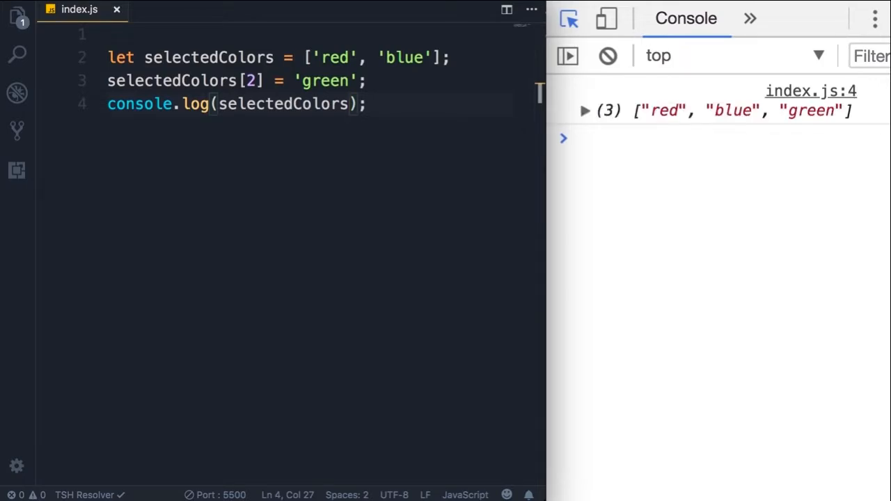
mouse_move(785, 129)
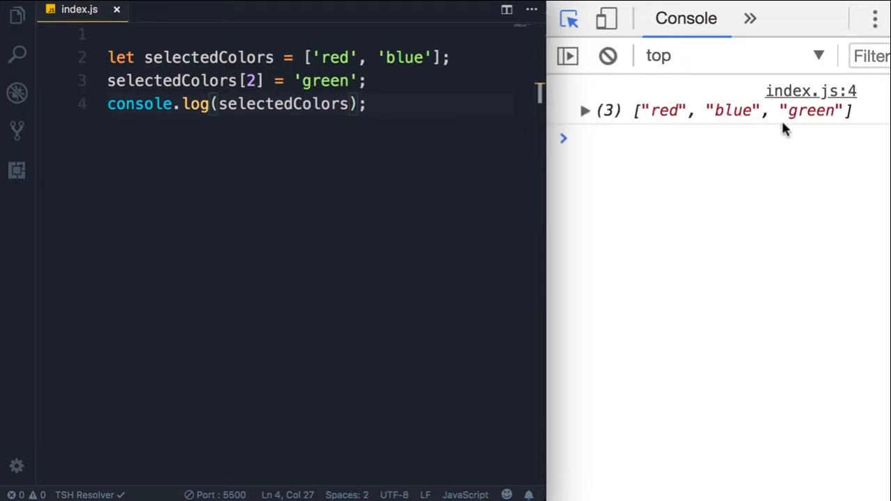
mouse_move(642, 128)
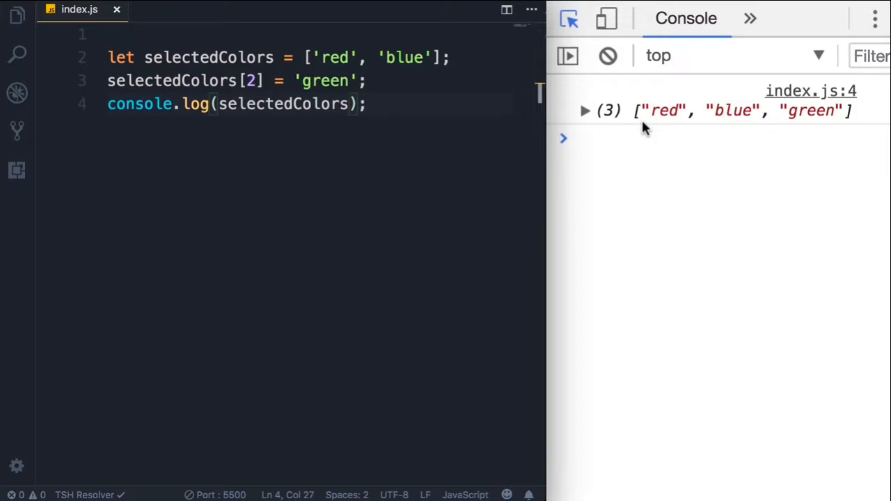
mouse_move(281, 72)
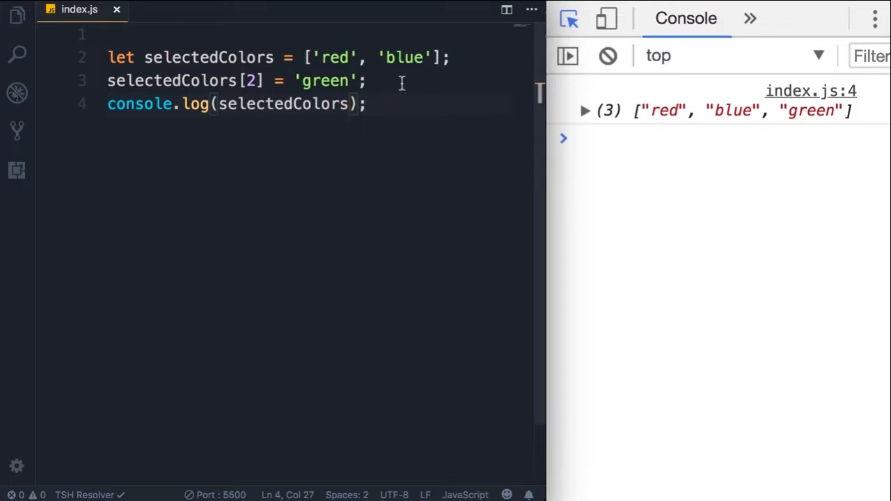
Assign the number 1 to selectedColors[2] instead of 'green'.
left_click(355, 80)
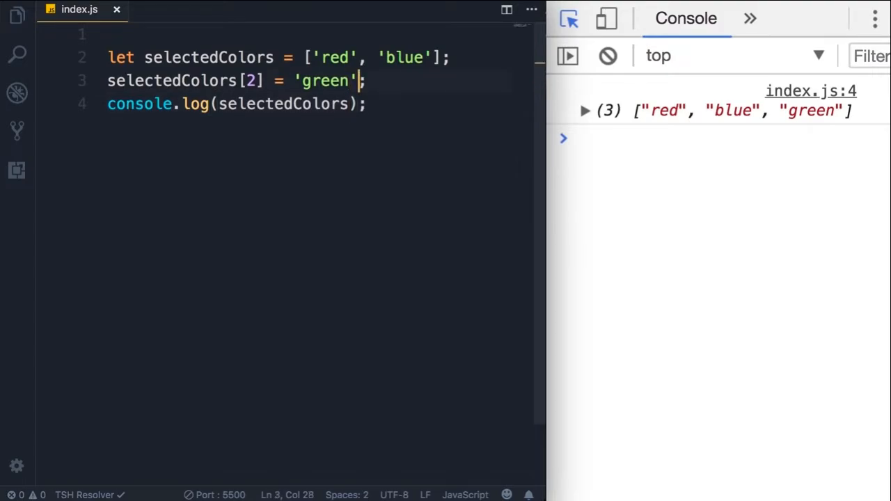
type("1")
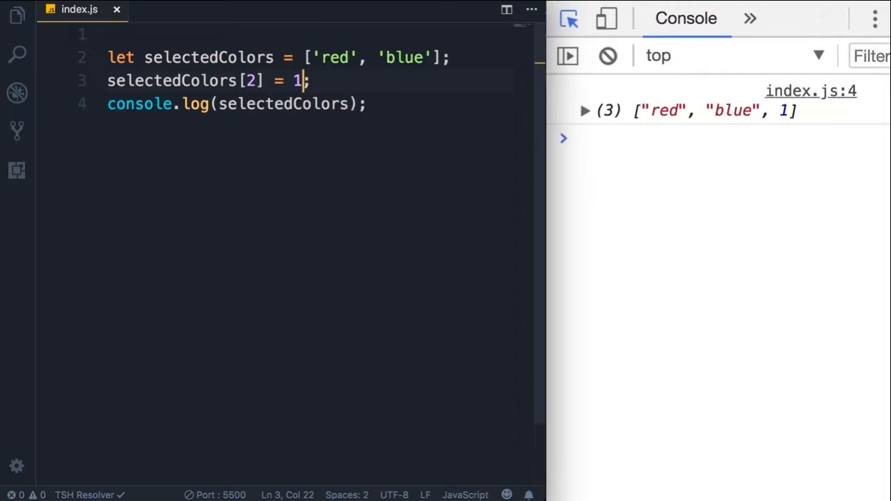
mouse_move(787, 132)
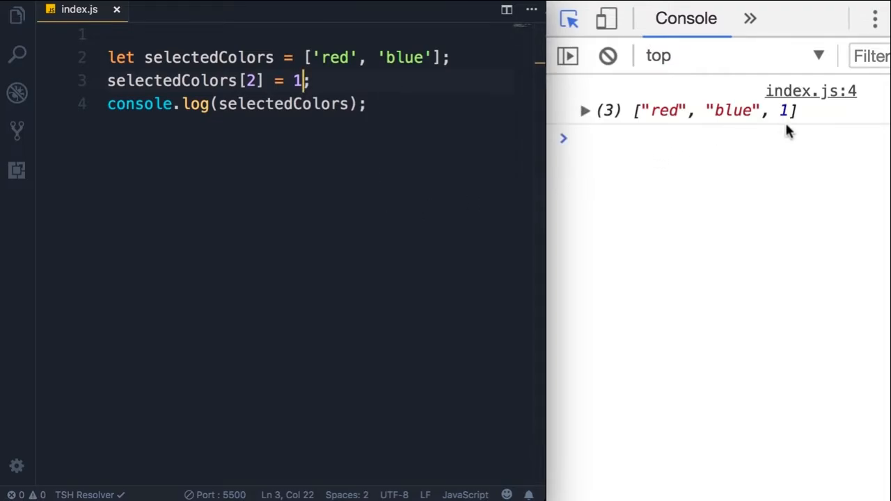
mouse_move(629, 143)
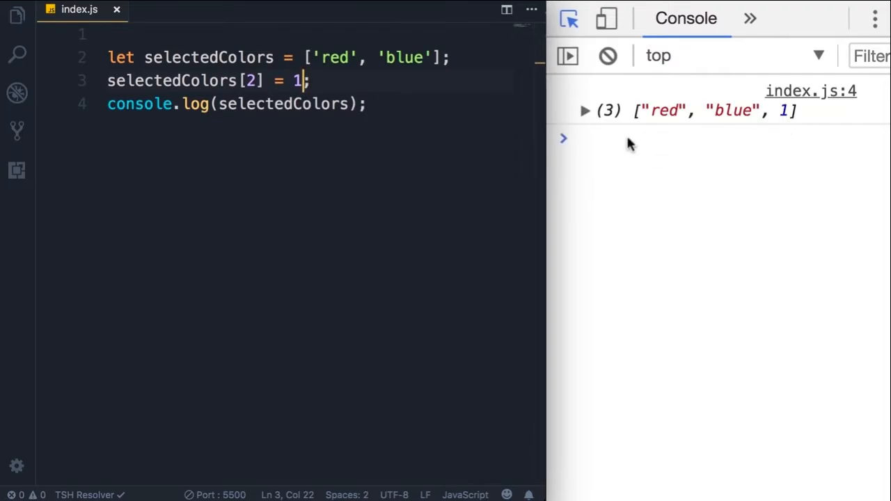
mouse_move(724, 133)
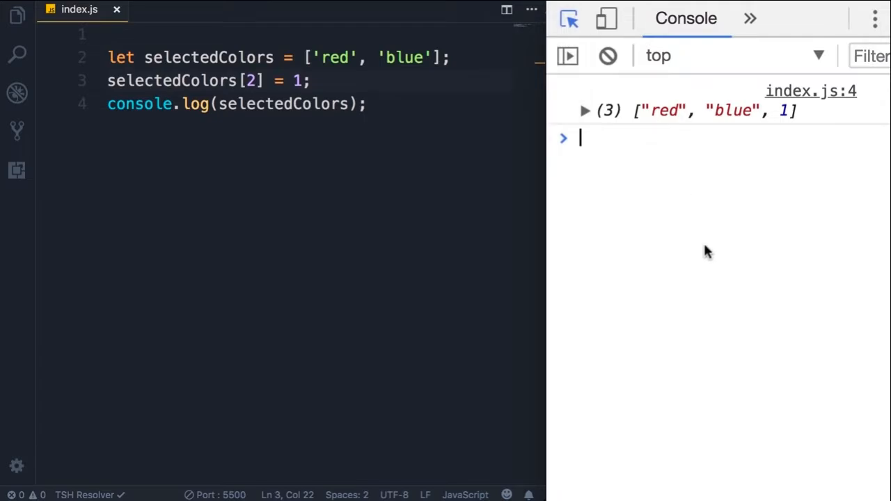
Run typeof selectedColors in the Chrome console, returning "object".
type("typeof")
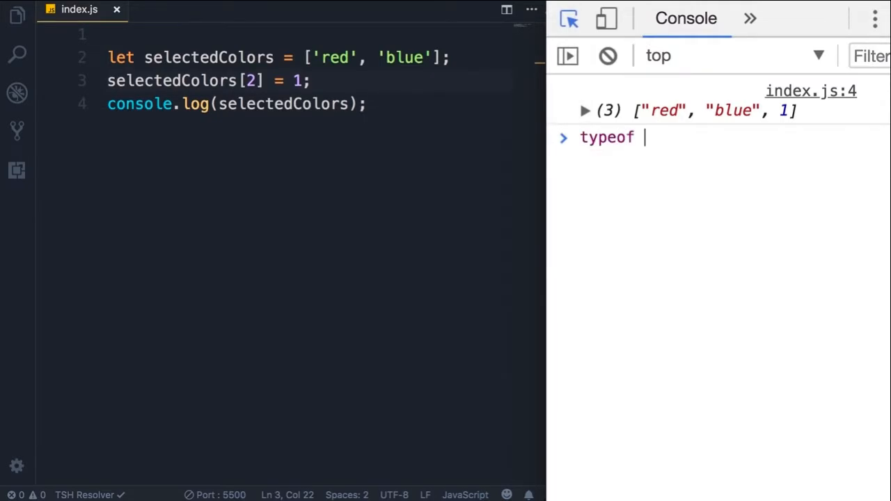
type("selectedColors")
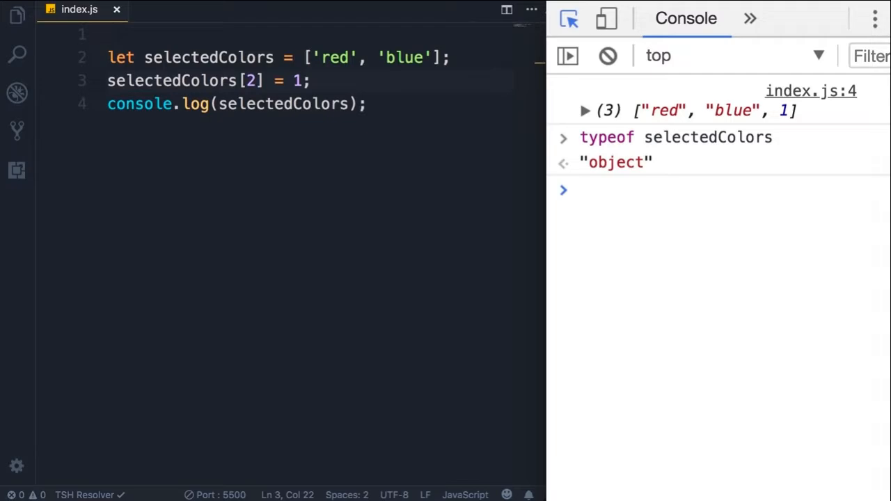
mouse_move(351, 109)
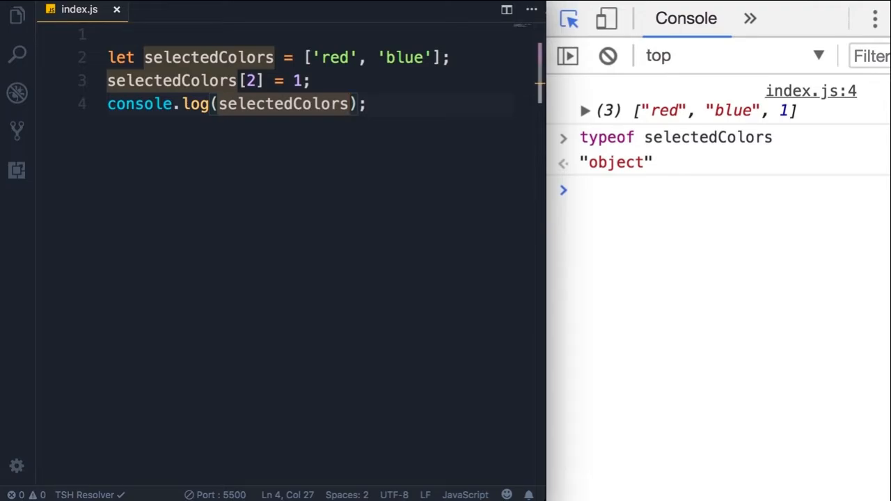
Log selectedColors.length via IntelliSense so the console shows 3.
type(".")
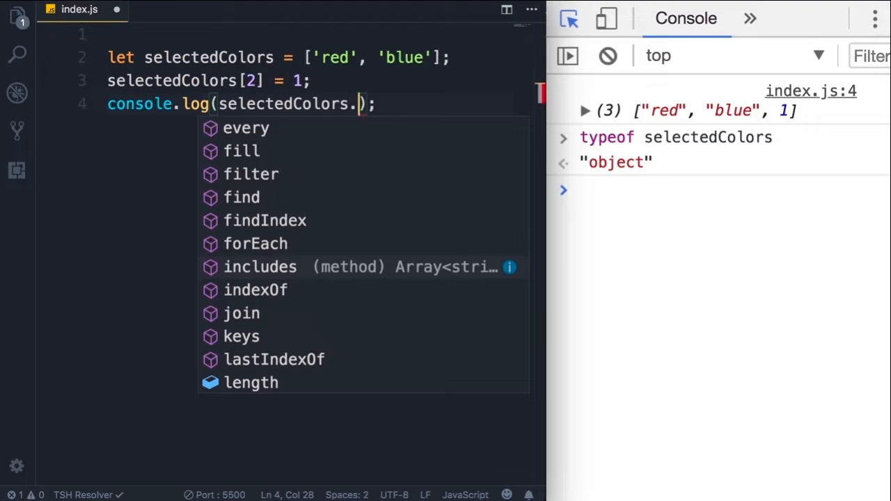
scroll("down", 3)
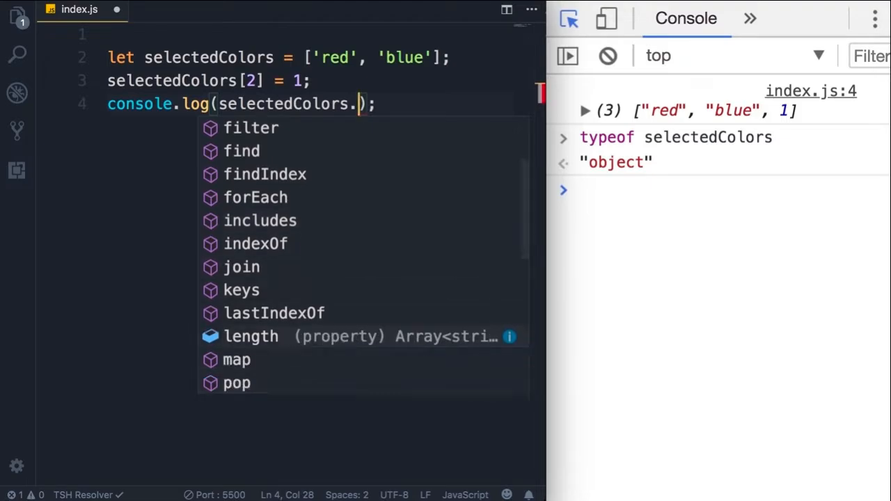
type("length")
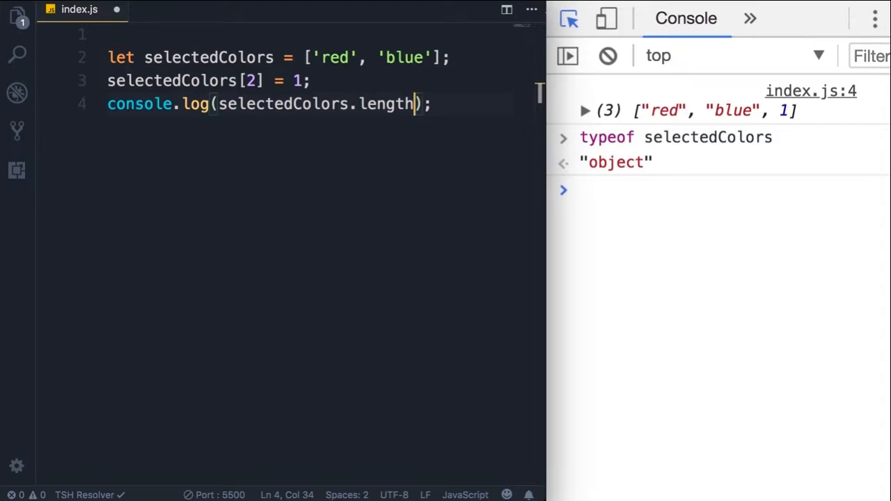
left_click(607, 55)
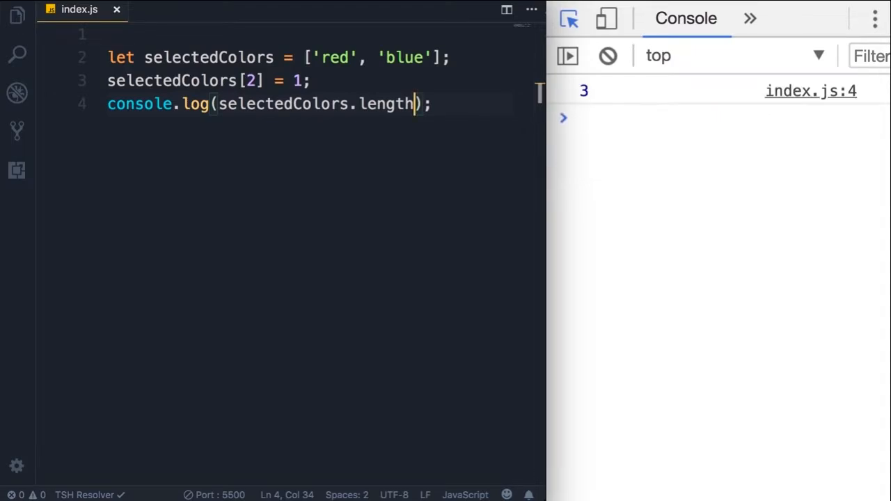
mouse_move(590, 126)
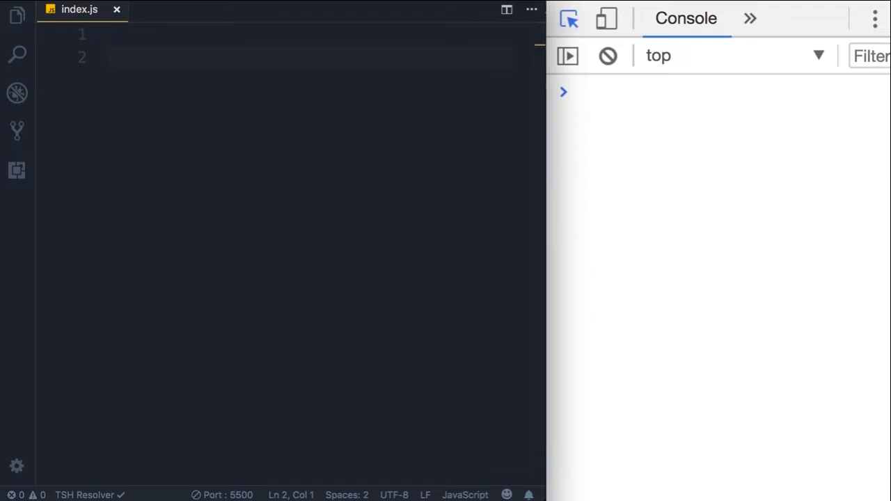
Declare function greet() { } with an empty body.
type("function")
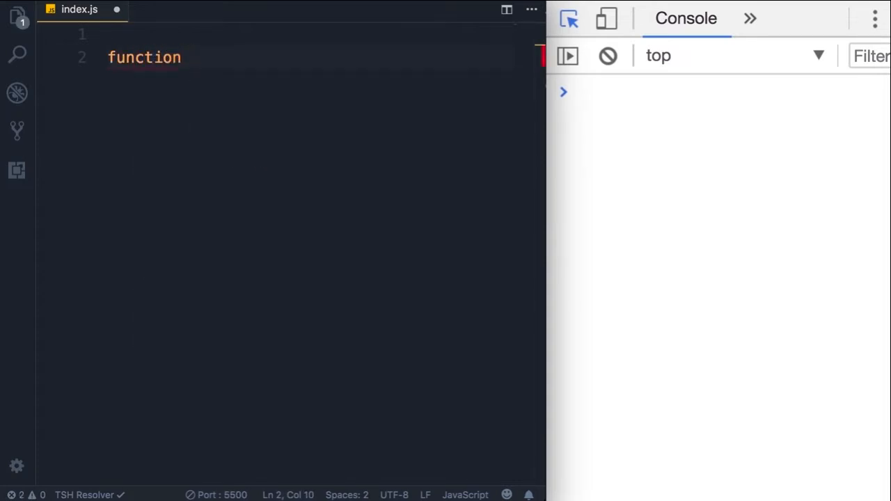
type("gree")
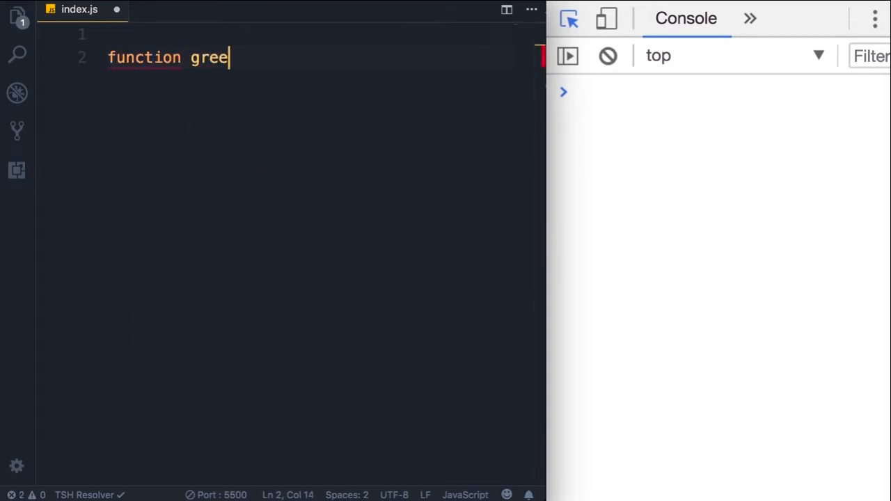
type("t")
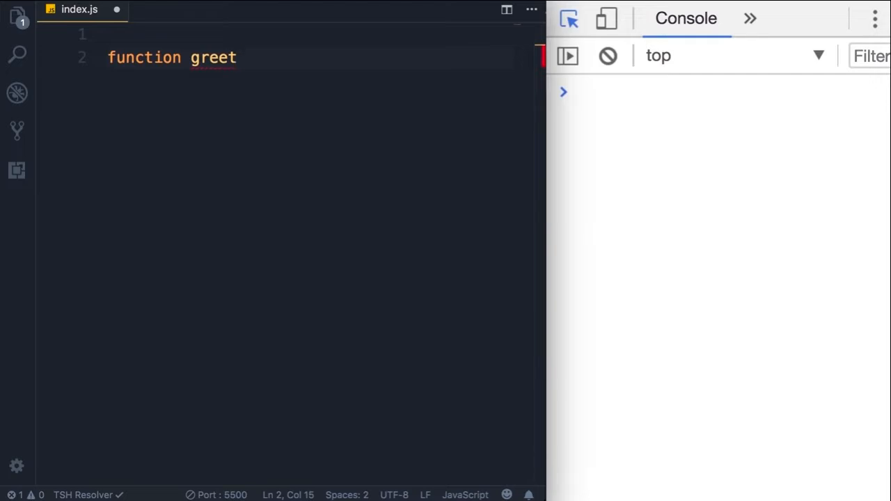
type("()")
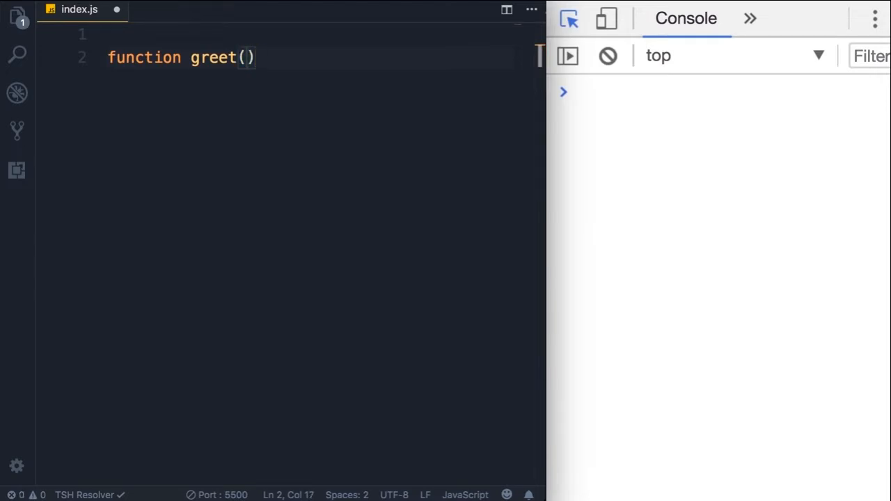
type("{")
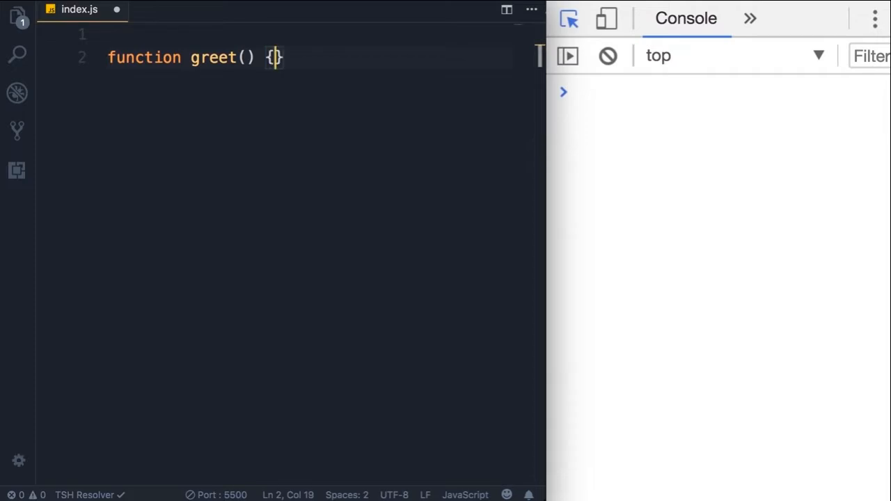
key("Enter")
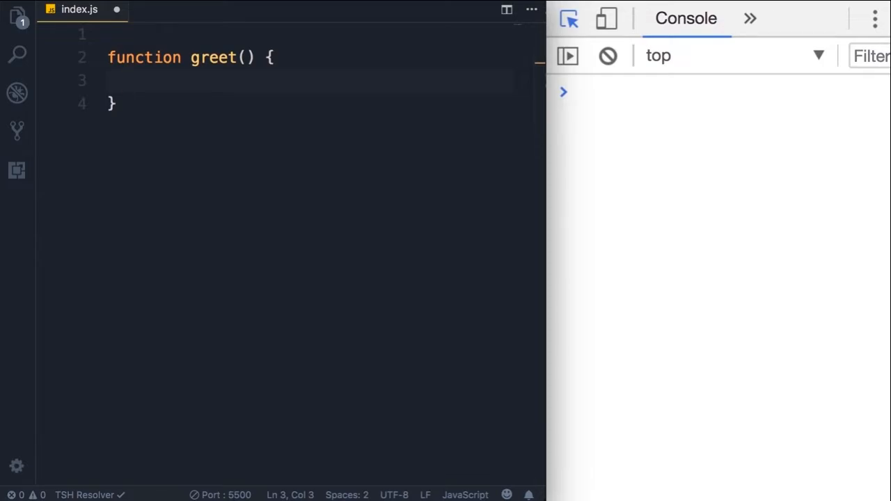
Make greet's body log 'Hello World', then start a let number = 1; line.
type("console.l")
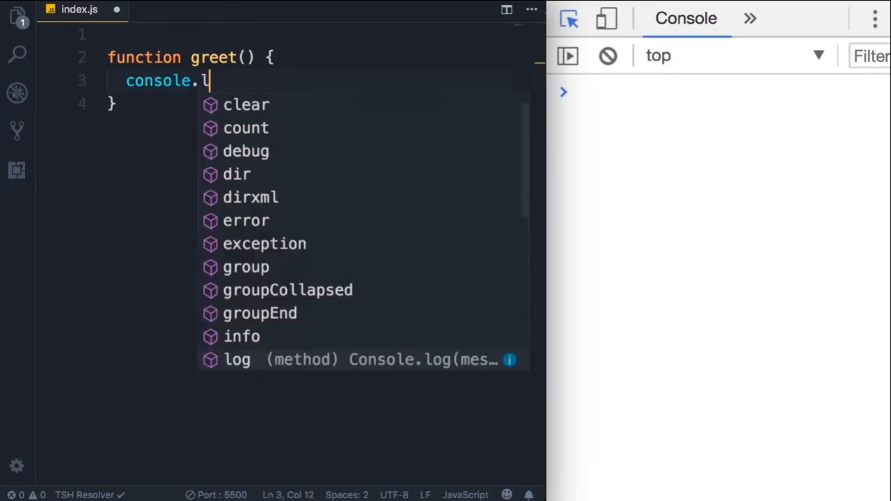
type("log('')")
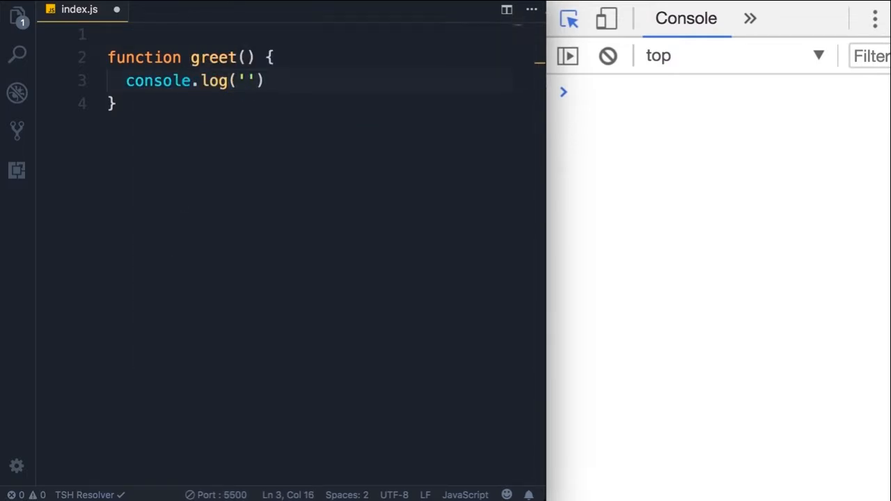
type("Hello World")
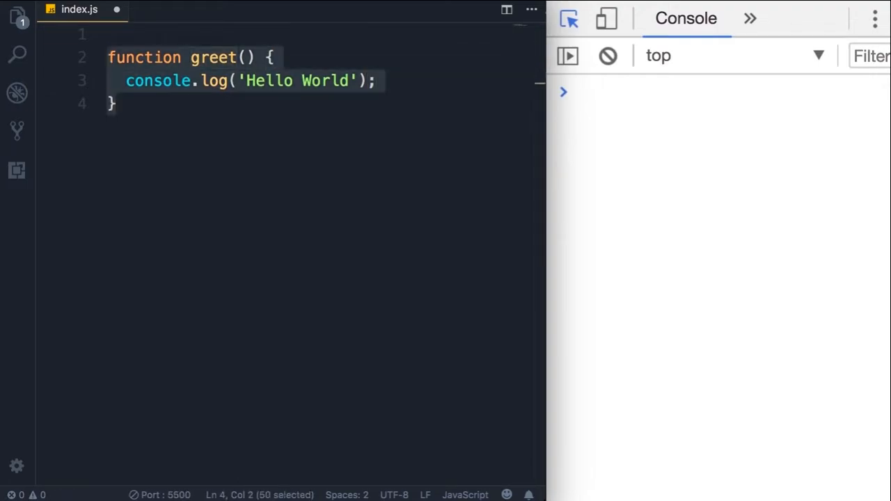
type(";")
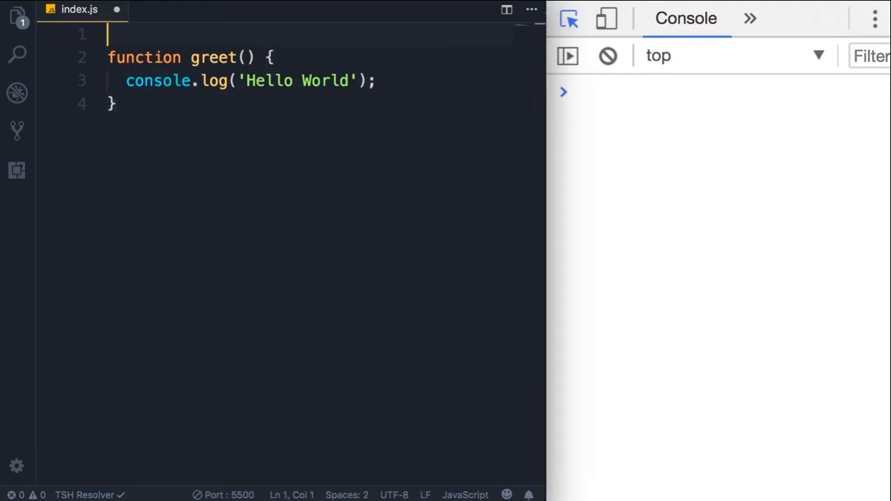
type("let number")
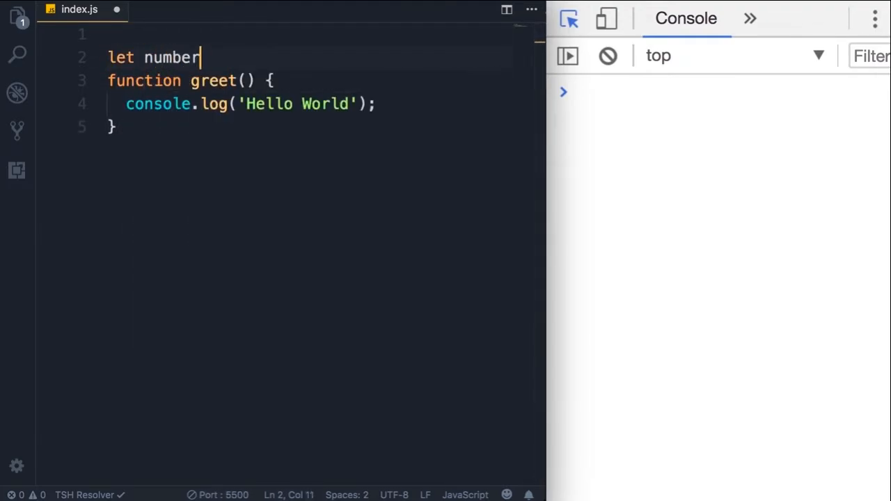
type("= 1;")
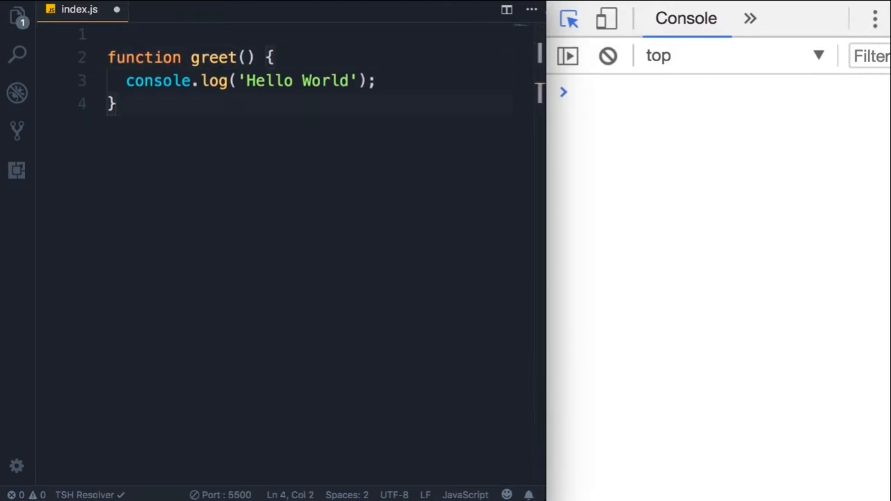
Call greet(); below the function so the console prints Hello World.
key("Enter")
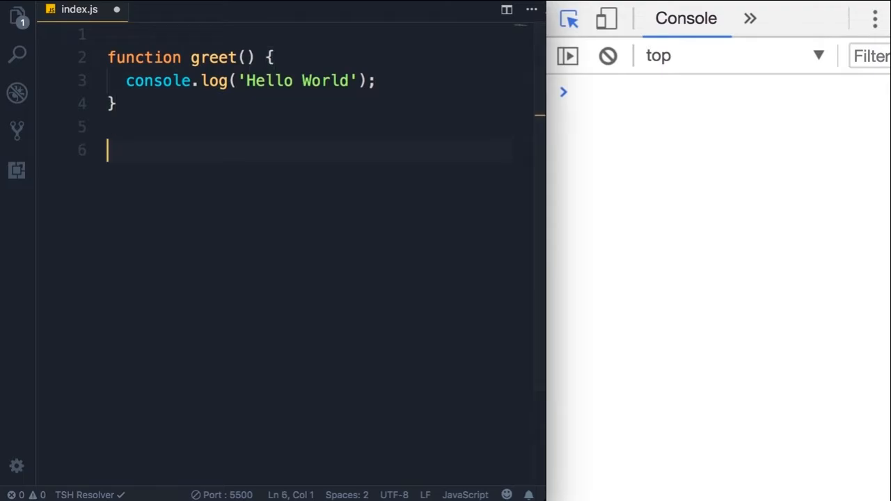
type("greet(")
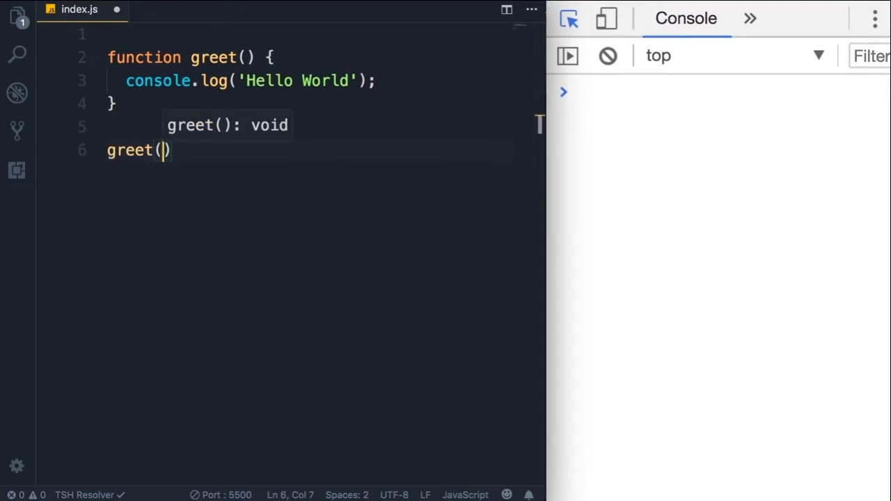
type(";")
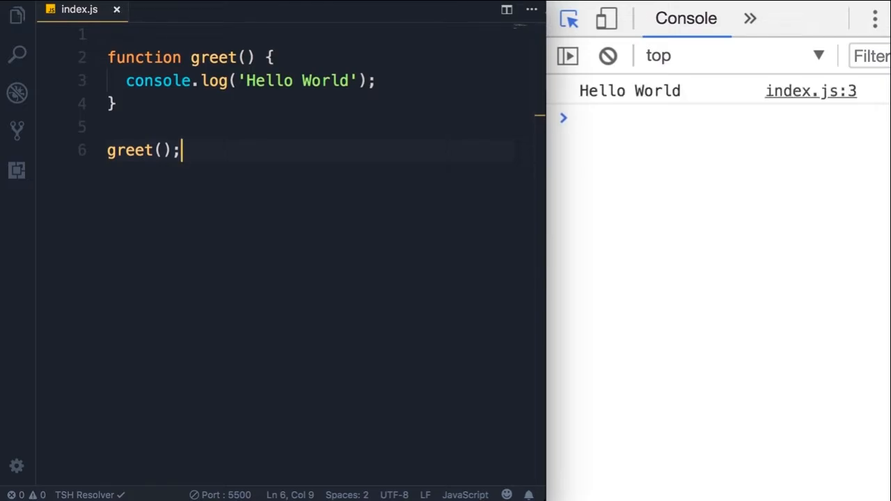
mouse_move(670, 114)
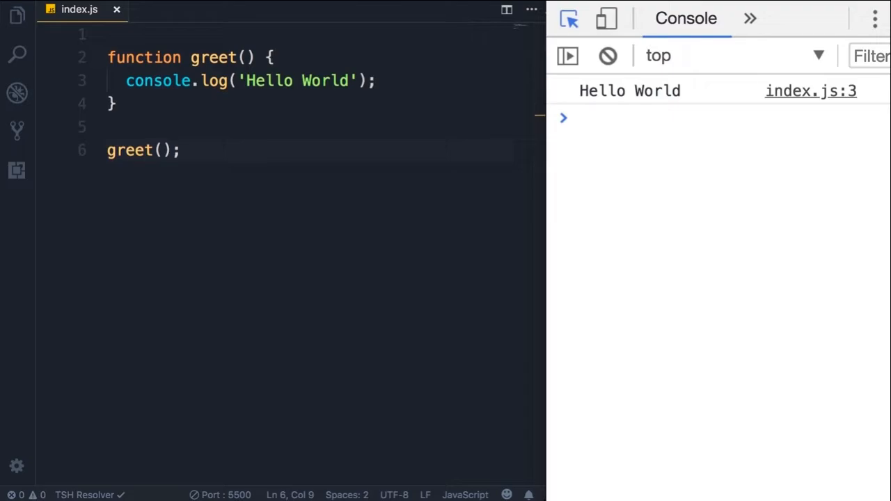
mouse_move(311, 86)
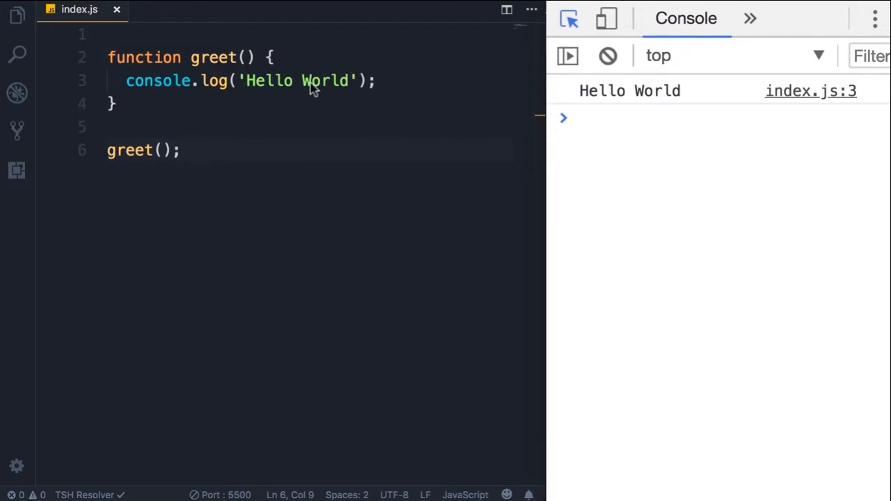
mouse_move(315, 89)
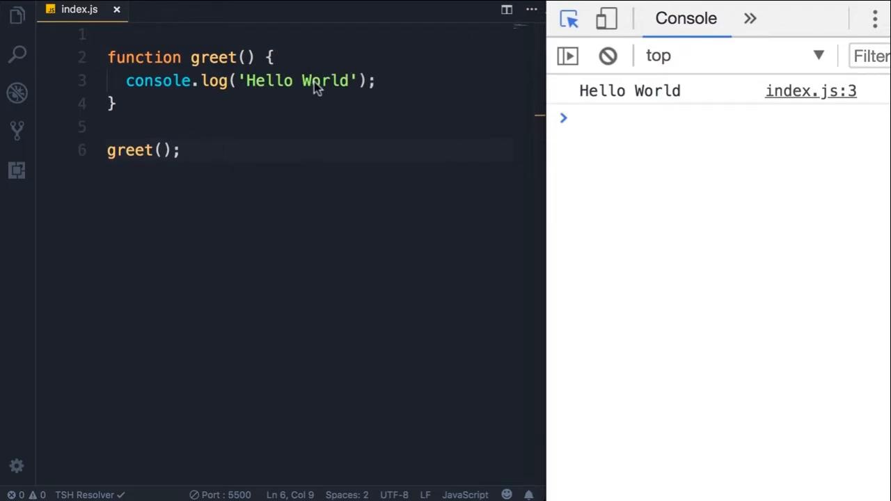
mouse_move(242, 106)
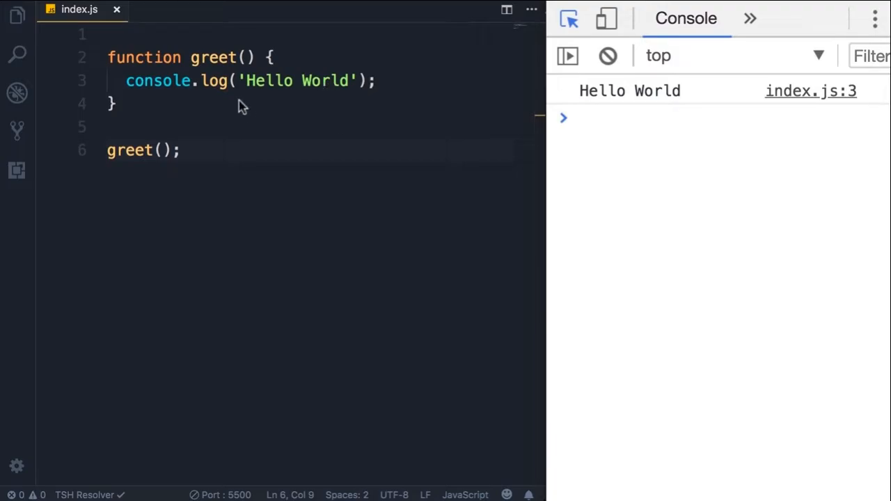
mouse_move(249, 66)
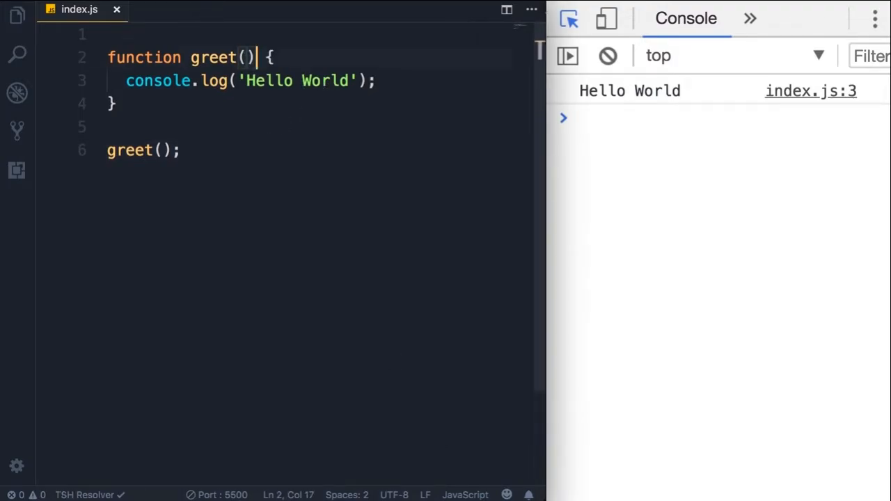
Add a name parameter to greet and select it.
type("name")
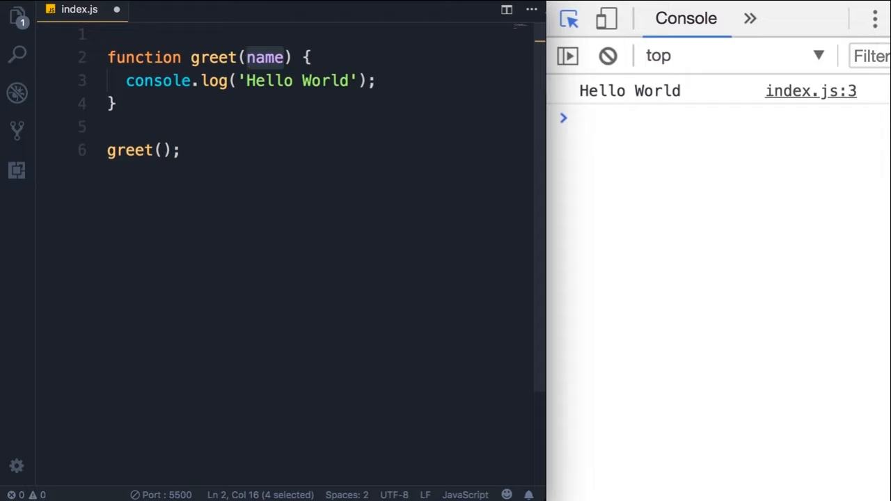
left_click(248, 57)
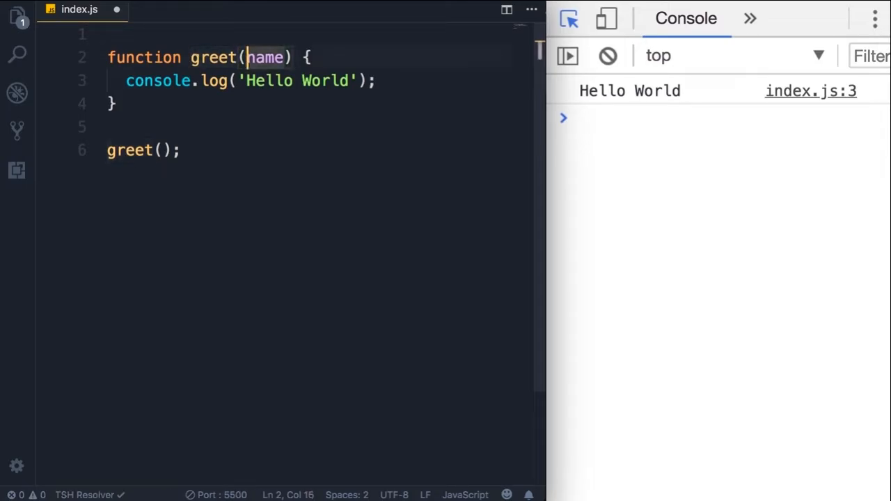
double_click(268, 57)
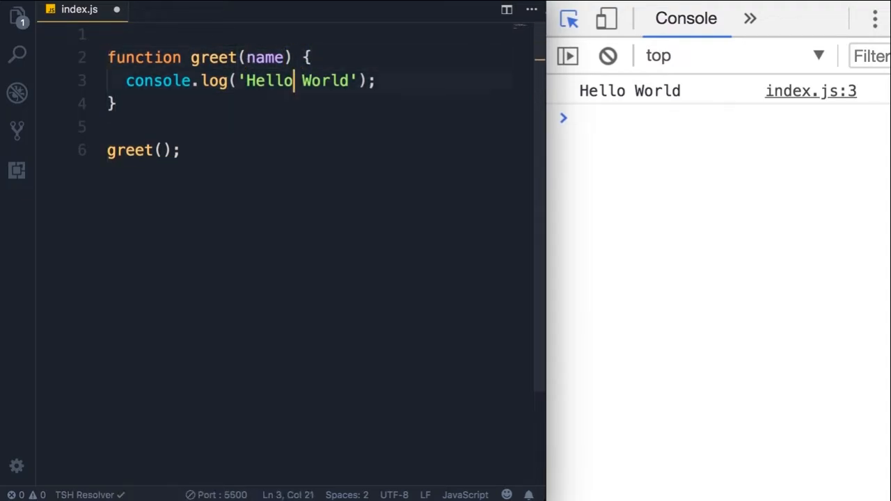
Replace World in the message with ' + name, accepting the name suggestion.
double_click(326, 80)
type(" + ")
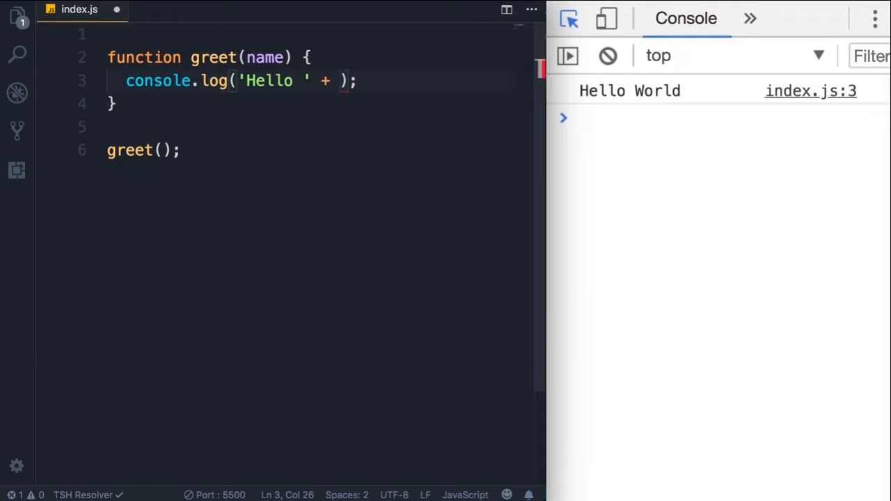
type("na")
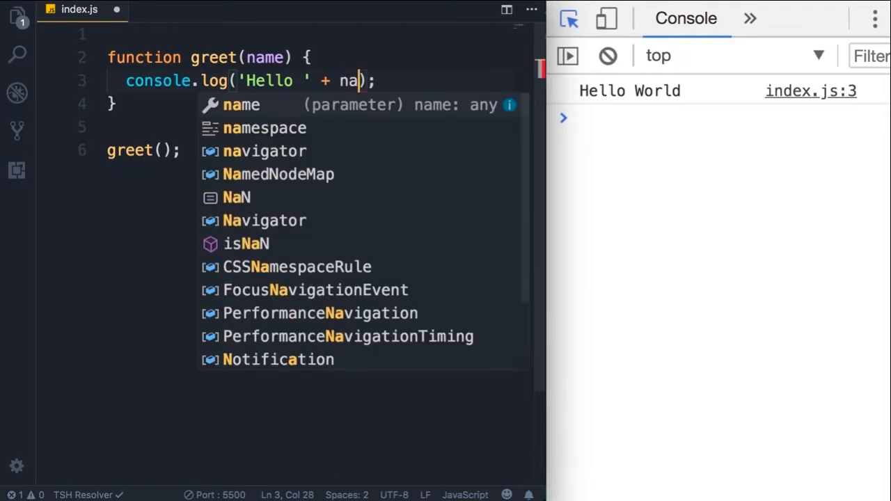
key("Tab")
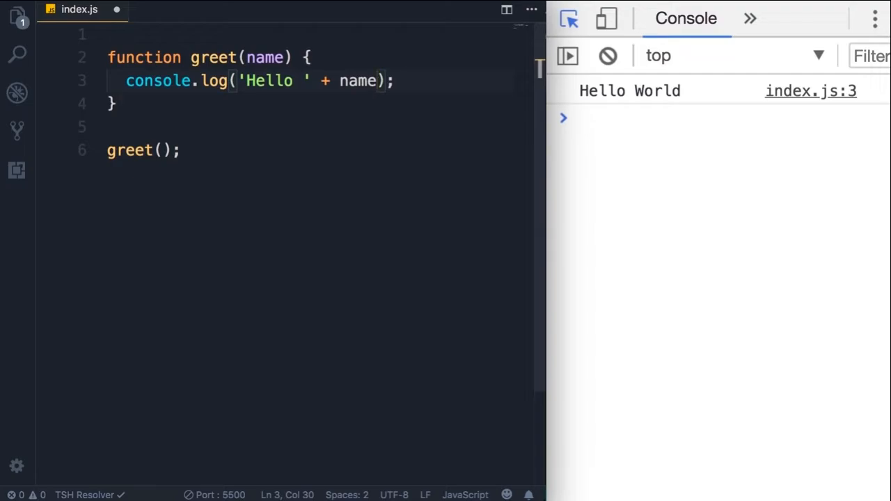
triple_click(142, 150)
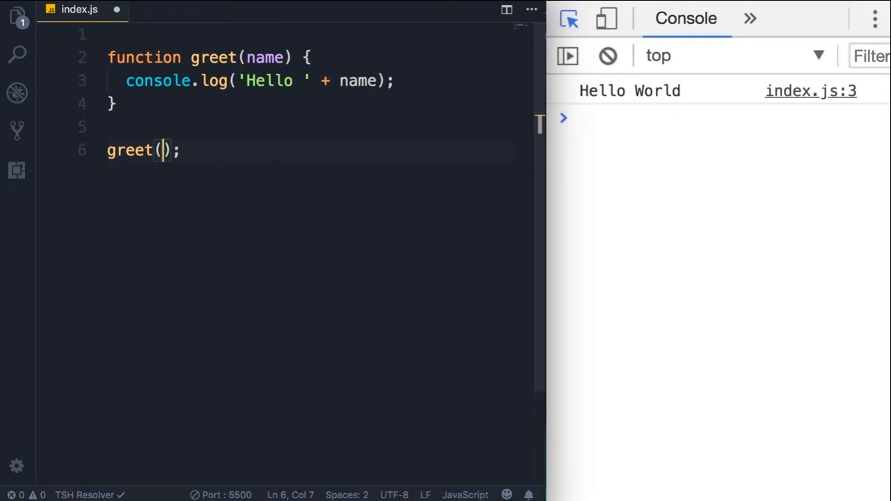
Call greet('John'), duplicate the call and change the second argument to 'Mary'.
type("'J'")
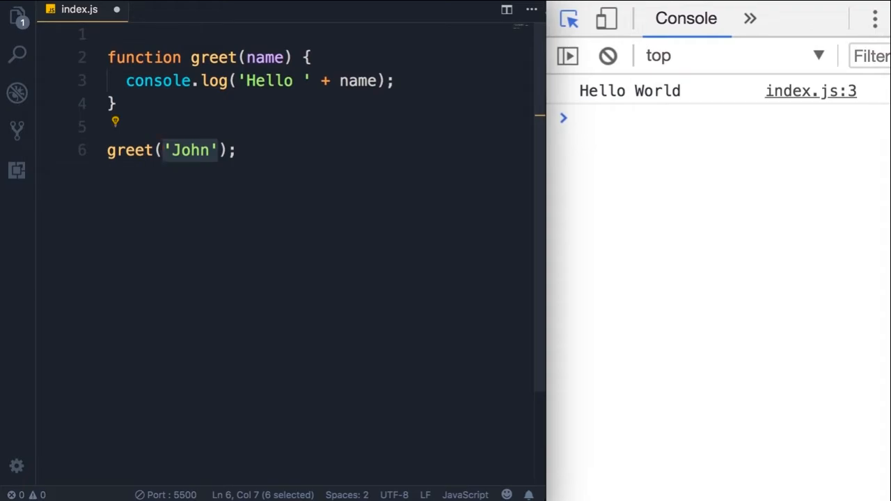
double_click(265, 57)
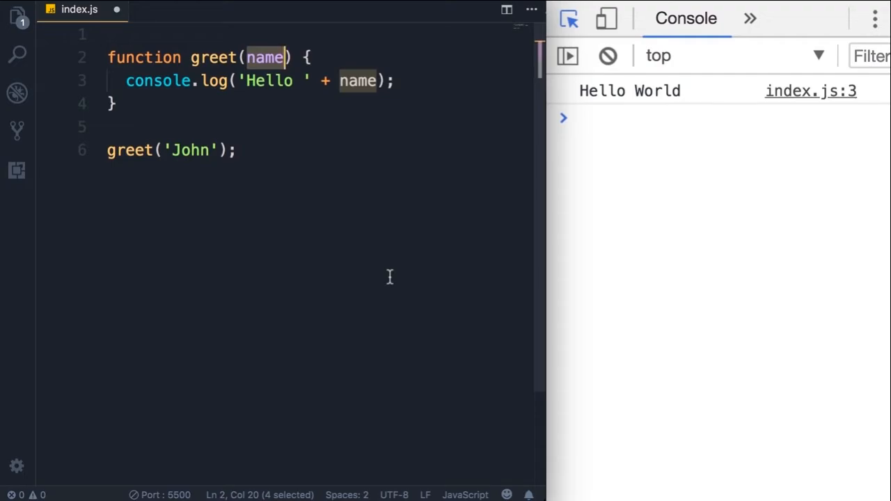
mouse_move(615, 254)
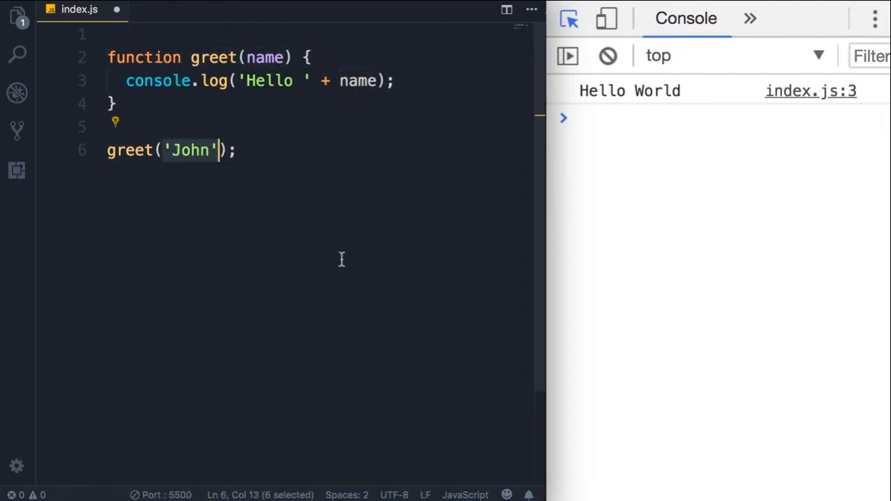
double_click(265, 57)
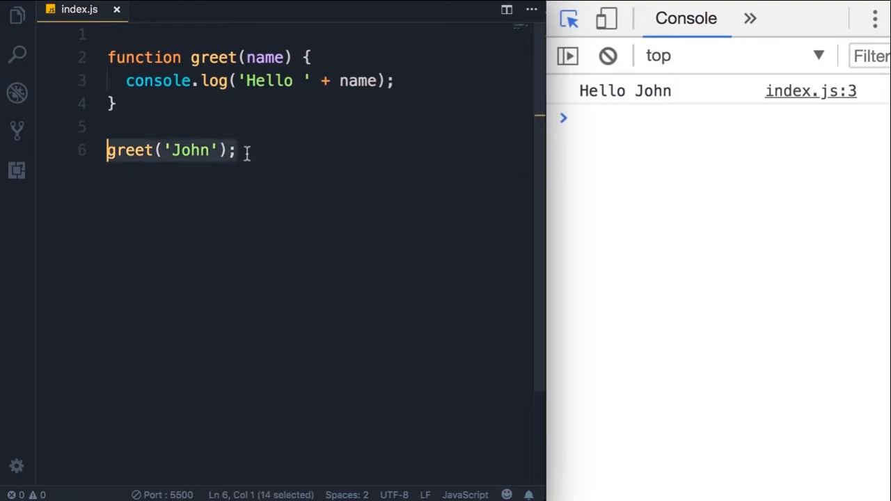
type("greet('John');")
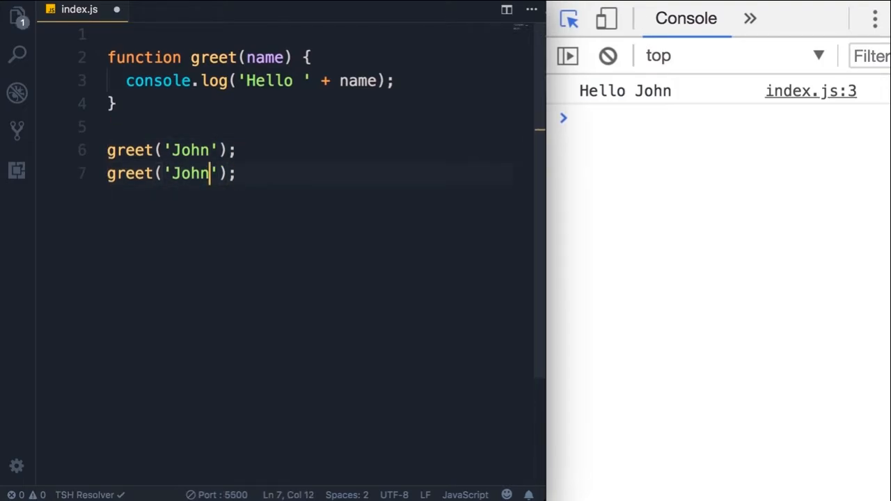
type("Mary")
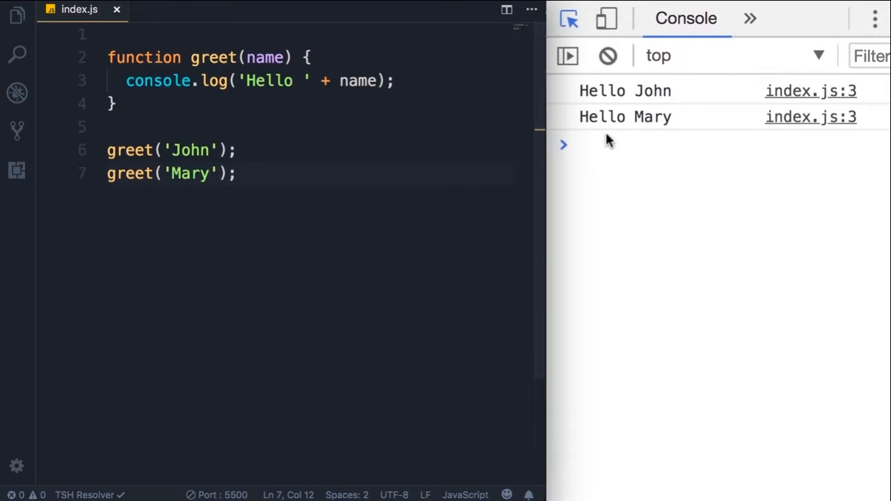
mouse_move(599, 156)
type(", ")
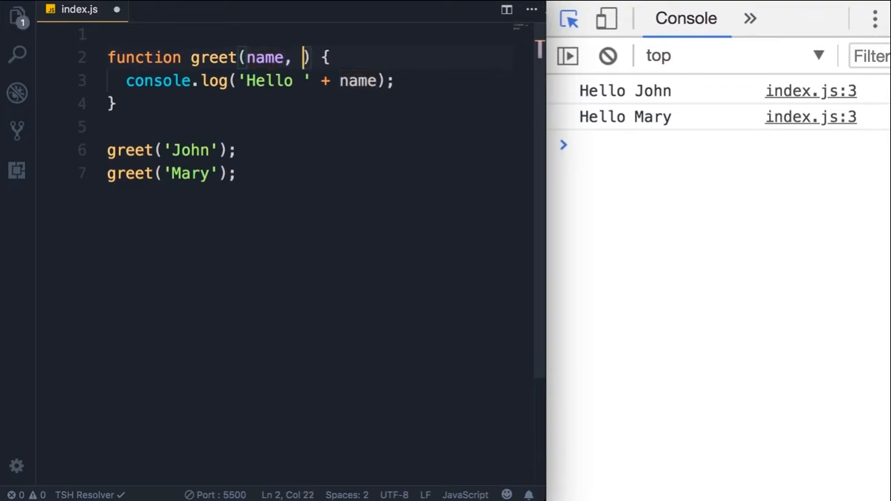
Add the lastName parameter and log name + ' ' + lastName inside greet.
type("lastName")
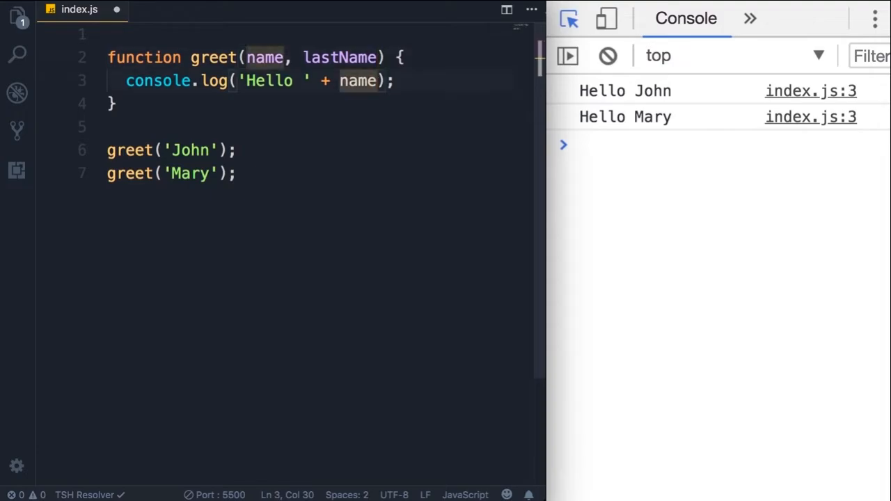
type("+ ' ' +")
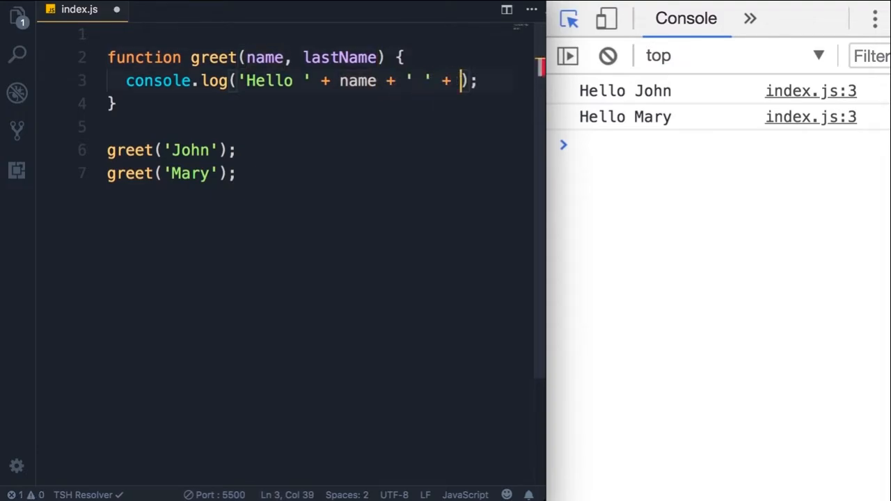
type("lastName")
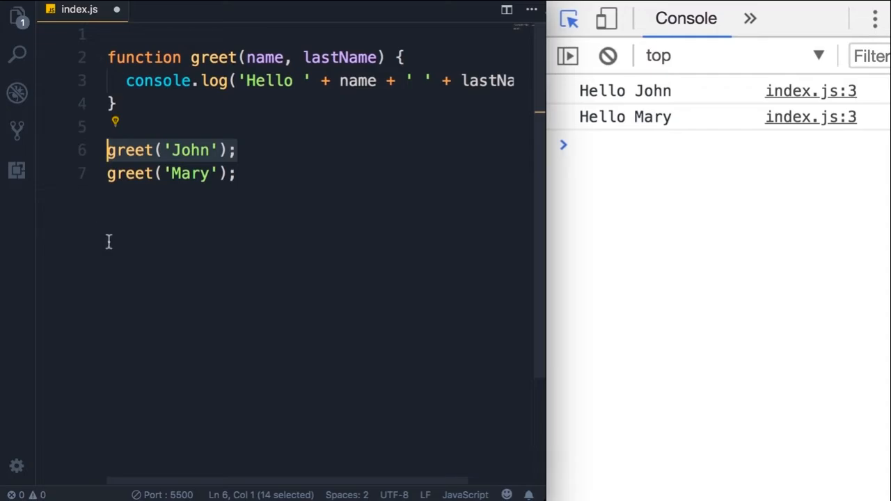
mouse_move(215, 195)
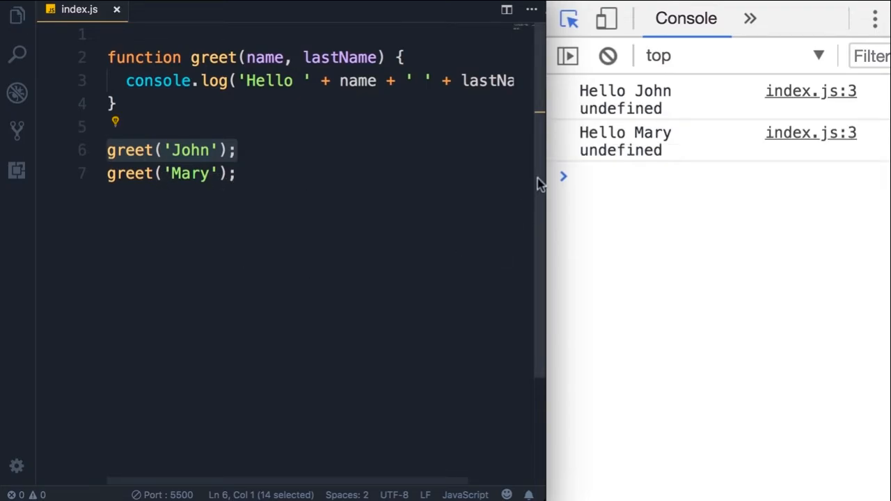
mouse_move(604, 117)
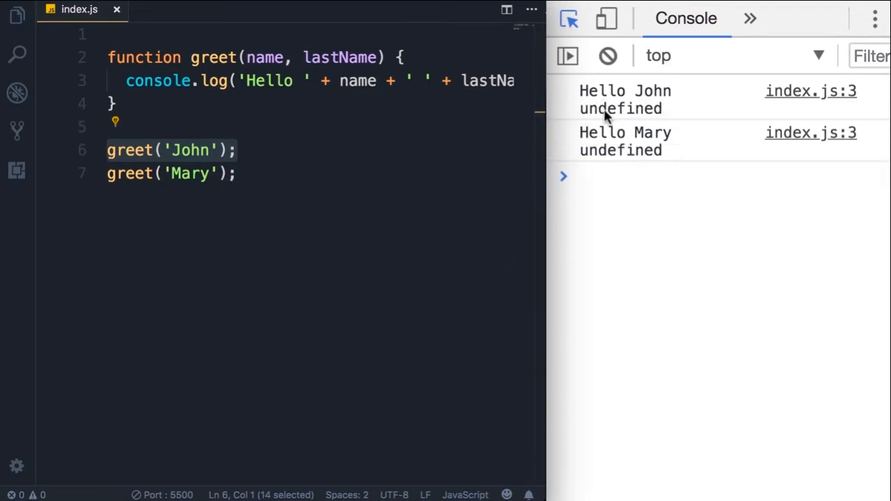
mouse_move(651, 117)
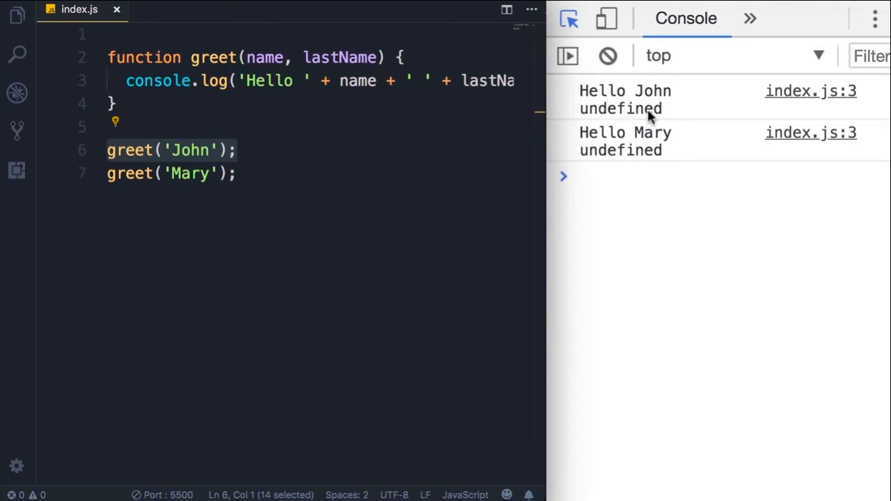
mouse_move(634, 114)
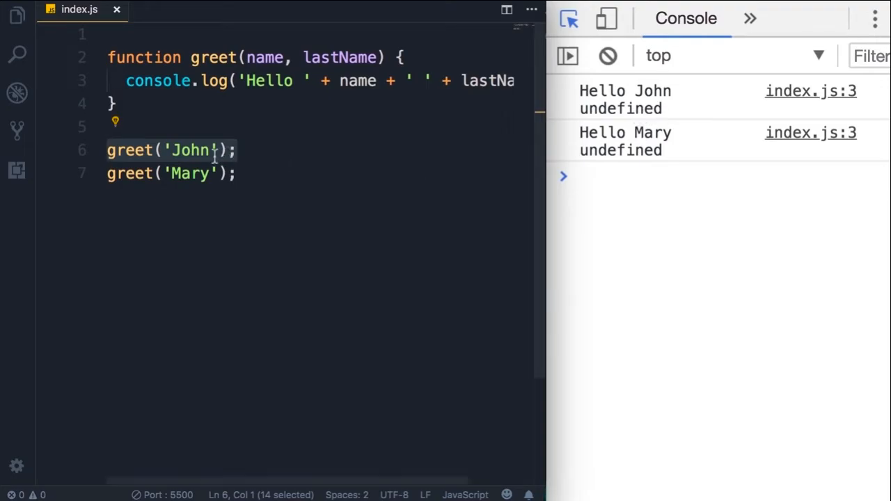
Pass 'Smith' as lastName in greet('John', 'Smith') and remove the greet('Mary') call.
double_click(339, 57)
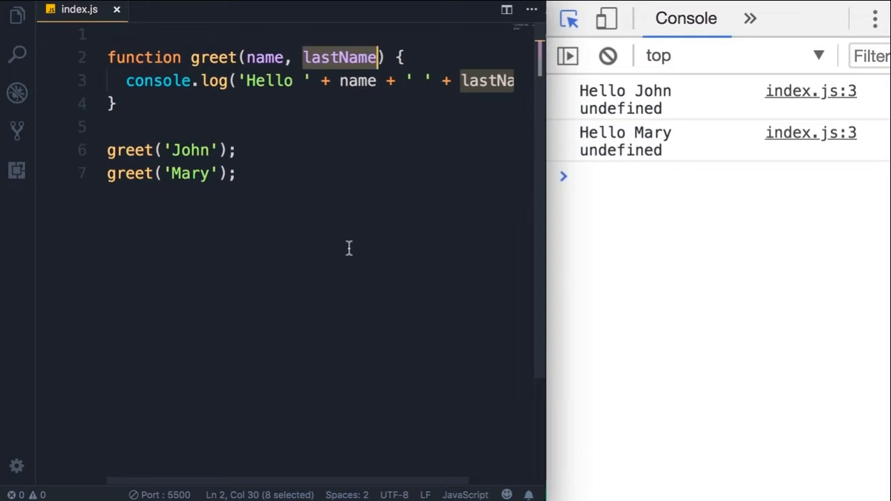
left_click(217, 150)
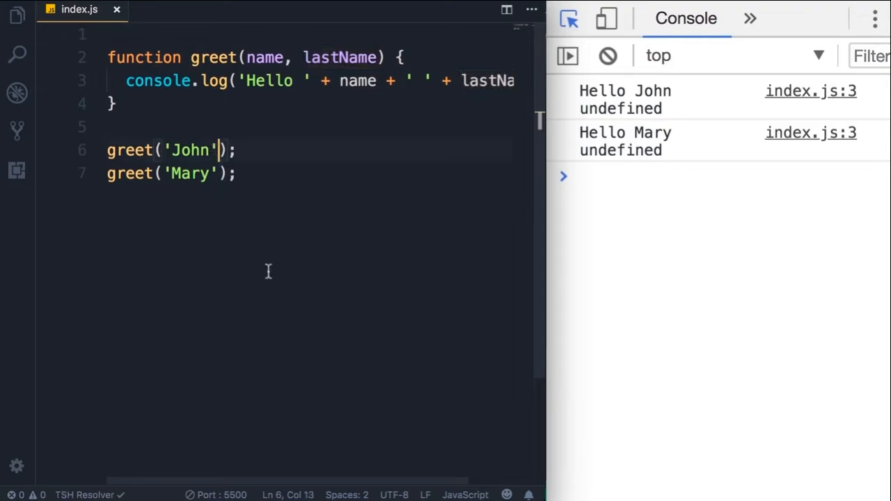
type(", 'Smith")
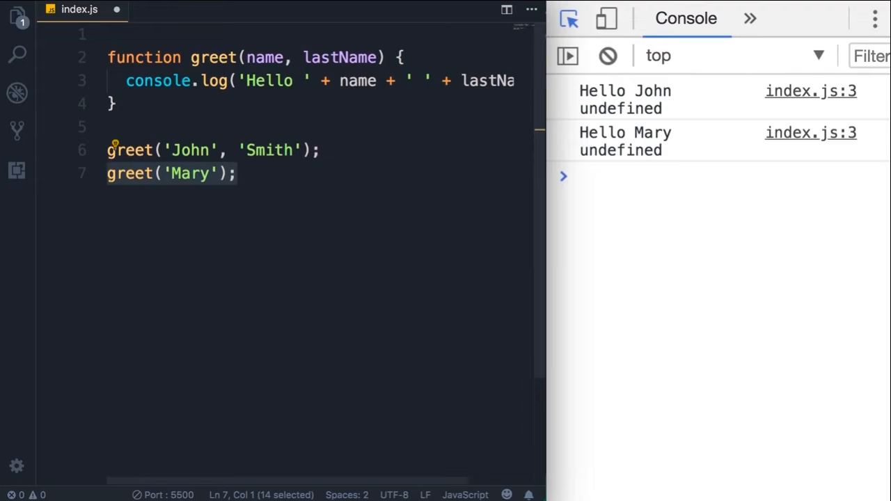
key("Delete")
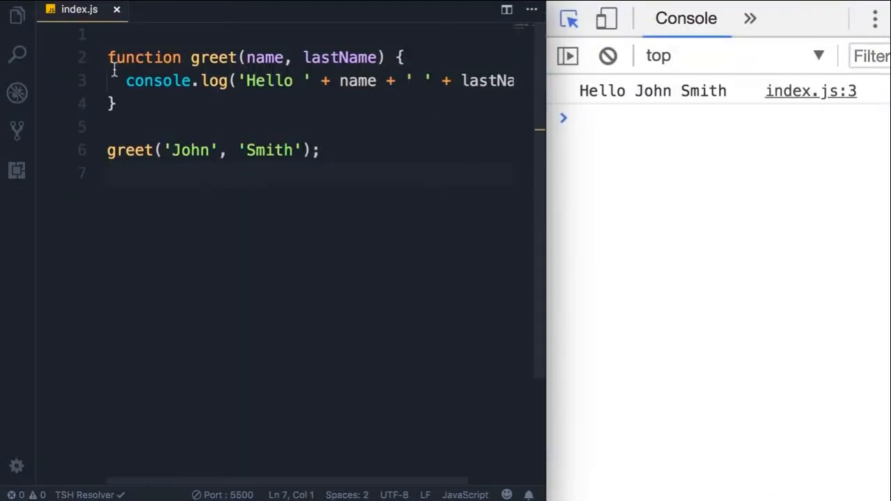
Insert a '// Performing a task' comment line above the greet function.
left_click(404, 81)
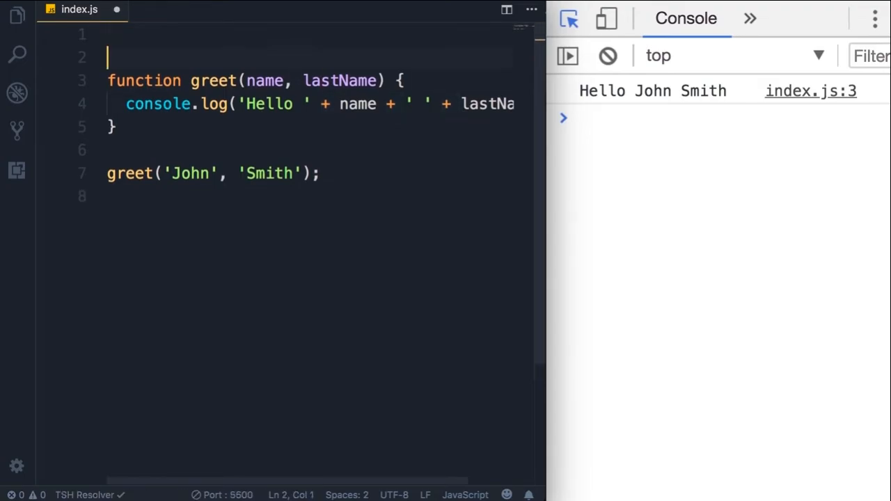
type("// Performing a task")
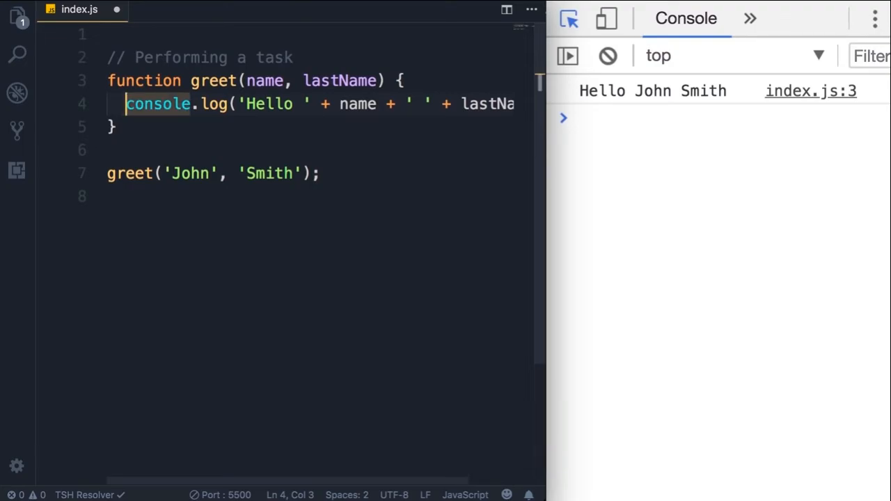
Add a '// Calculating a value' comment and declare function square(number) below greet.
type("// X")
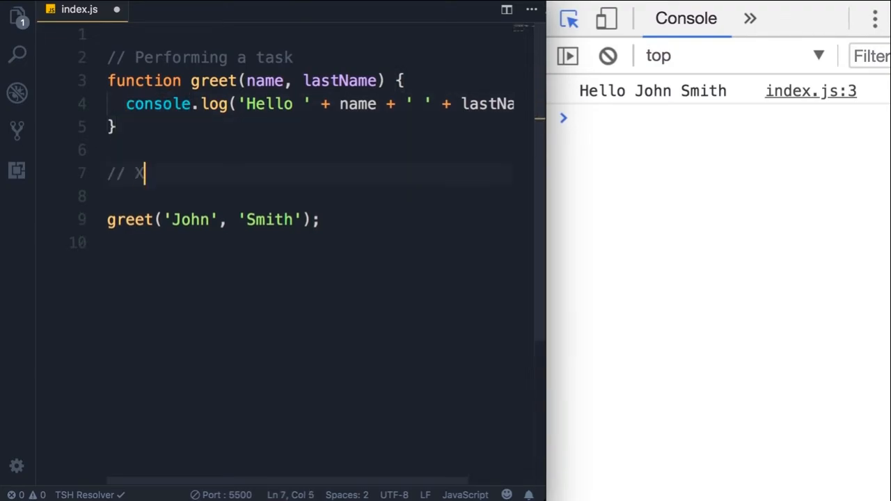
type("Calculat")
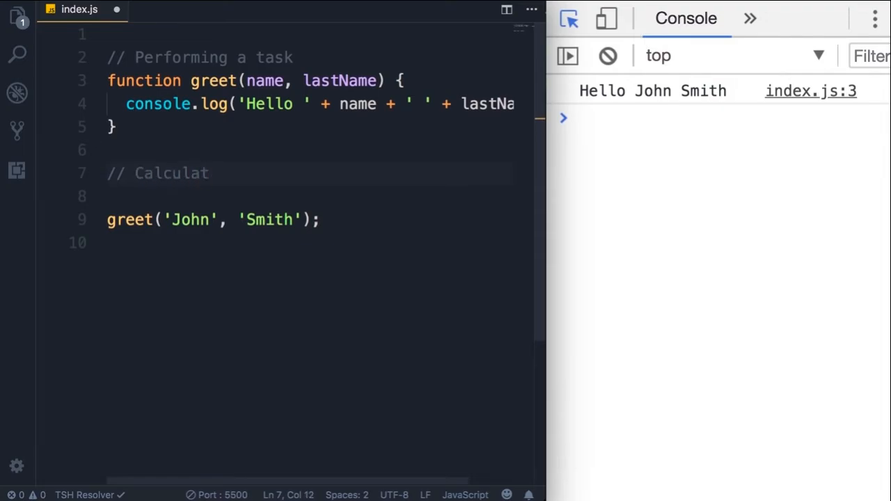
type("ing a value")
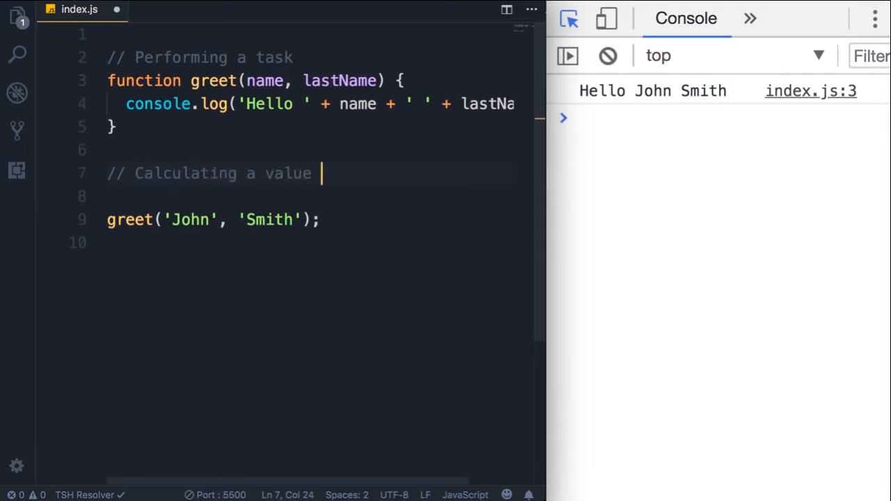
type("funct")
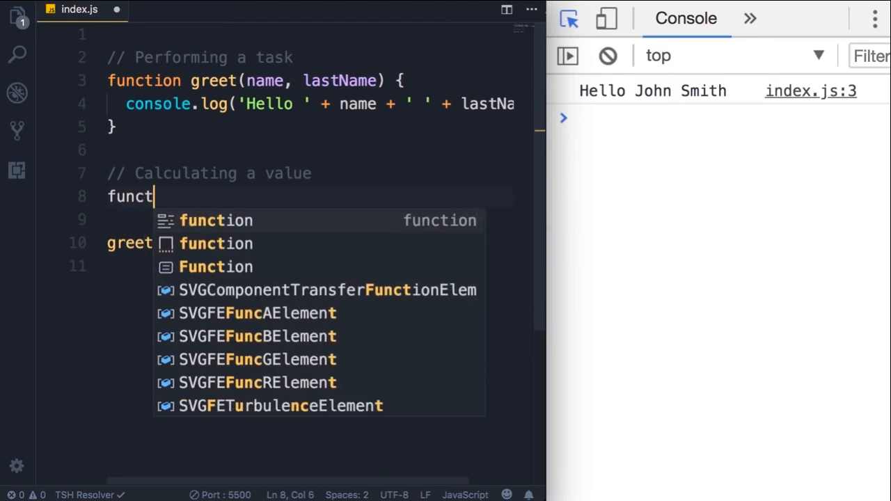
type("ion squa")
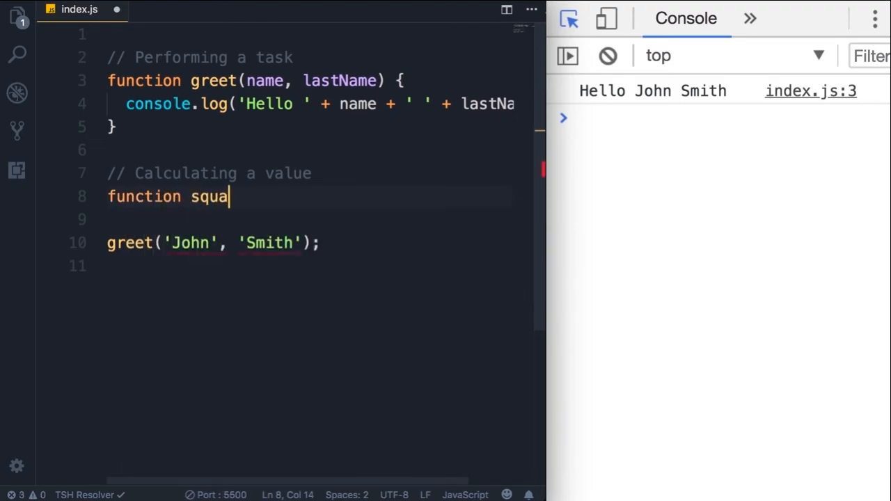
type("re(")
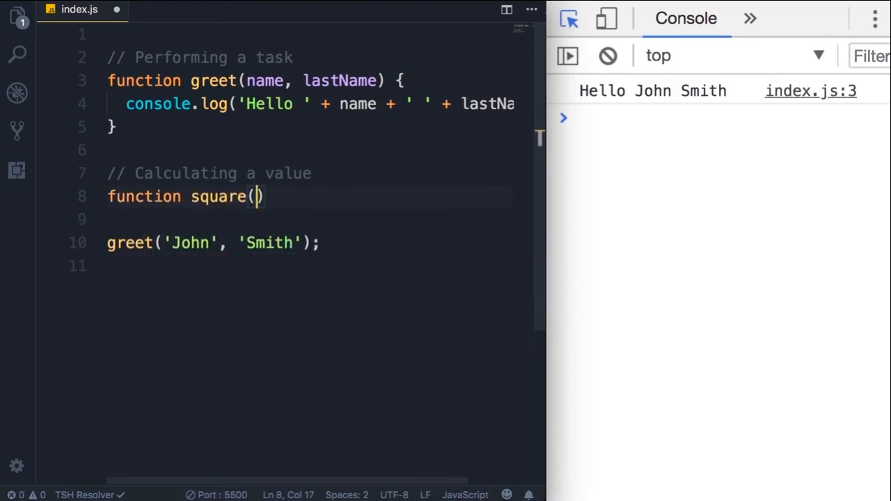
type("number")
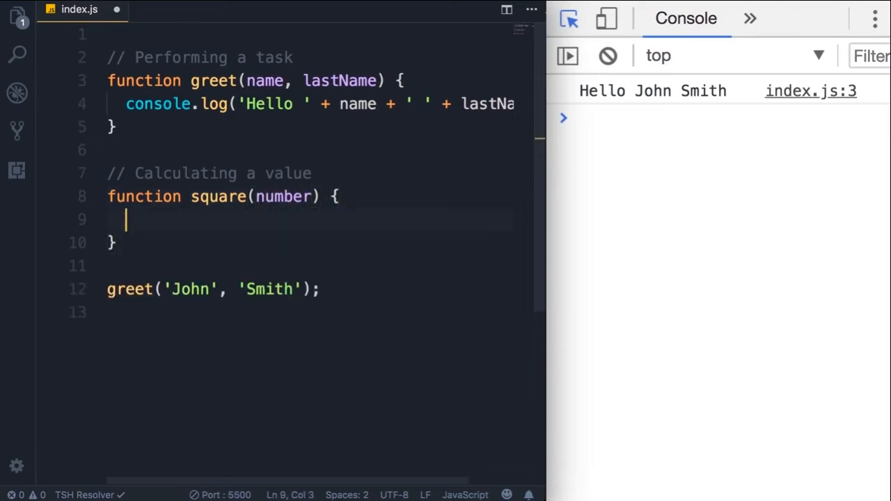
Write the body 'return number * number;' inside the square function.
type("number")
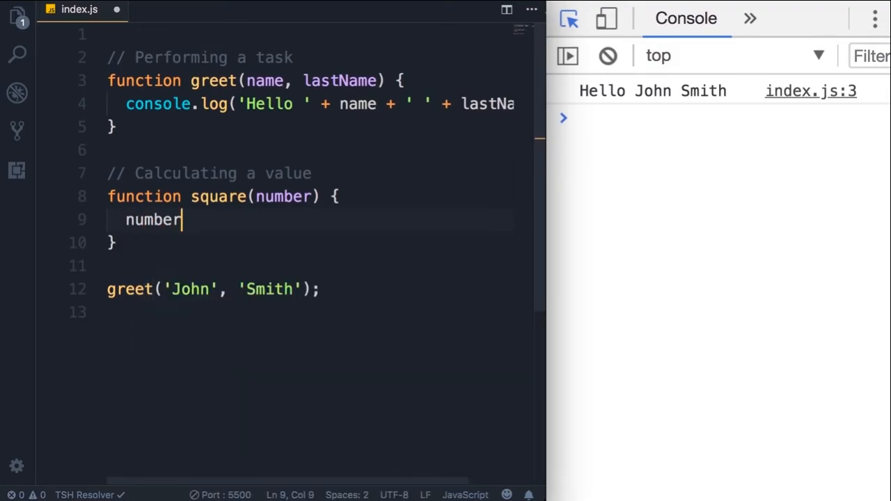
type("* number;")
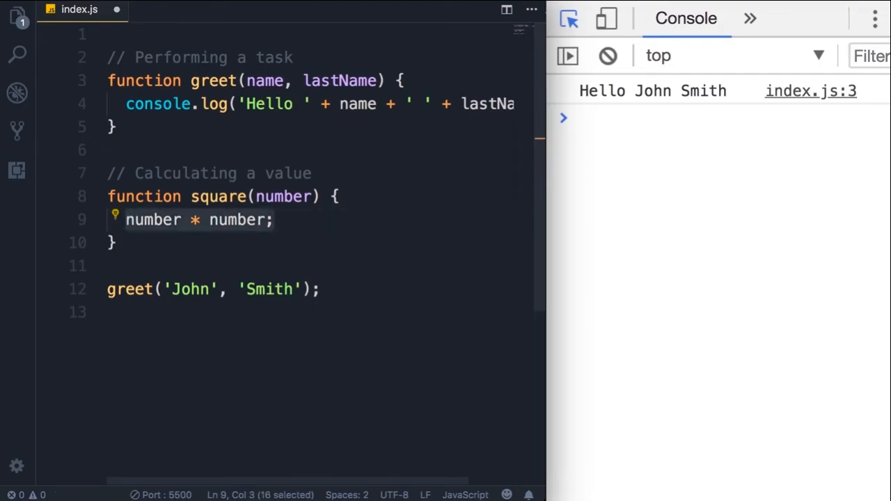
type("ret")
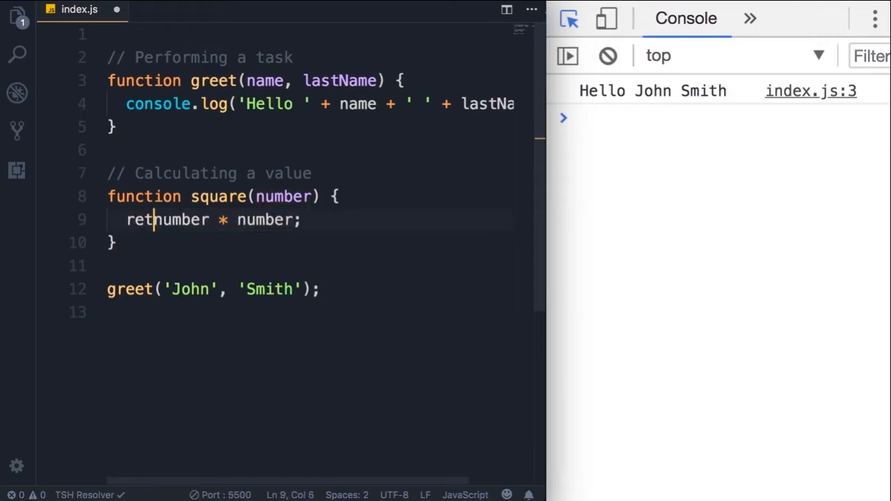
type("urn")
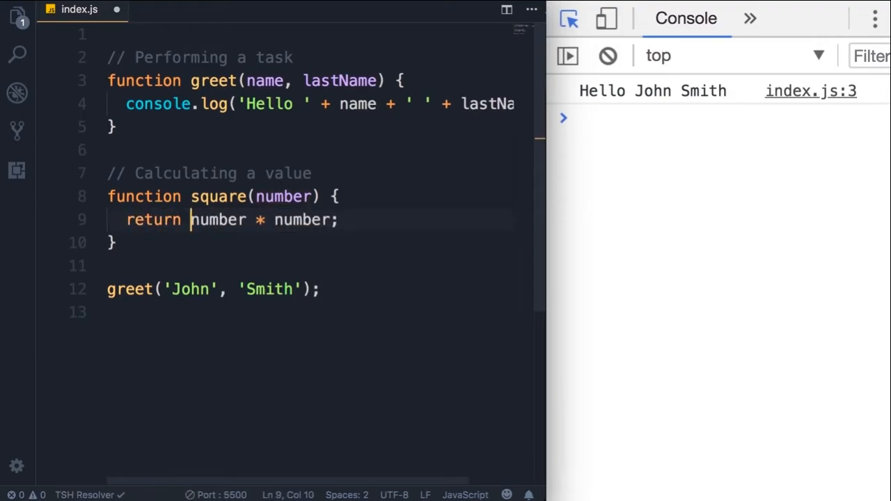
double_click(153, 220)
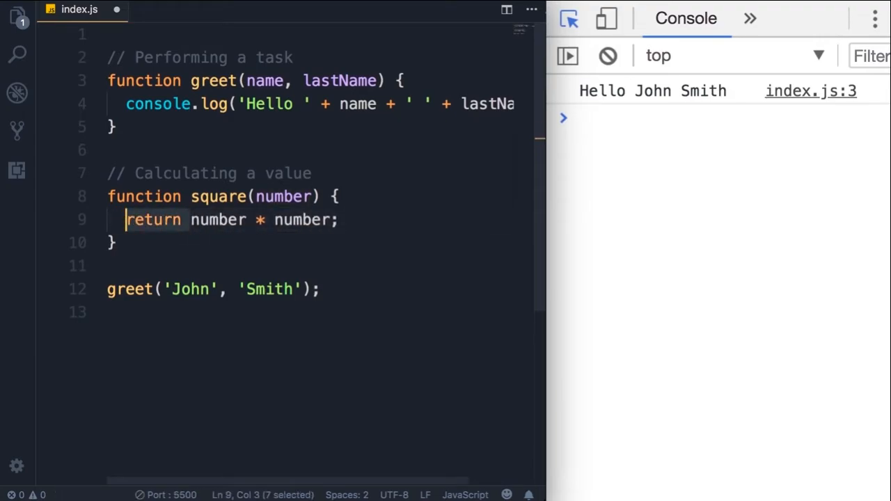
left_click(119, 242)
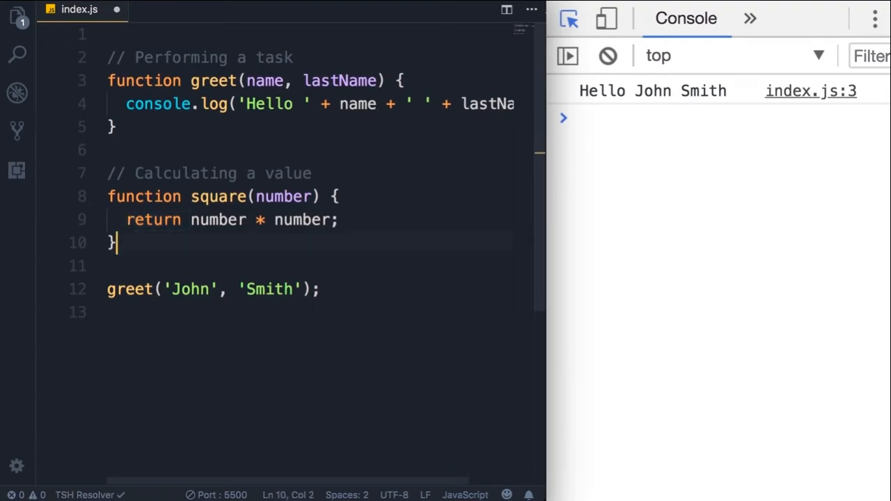
triple_click(211, 288)
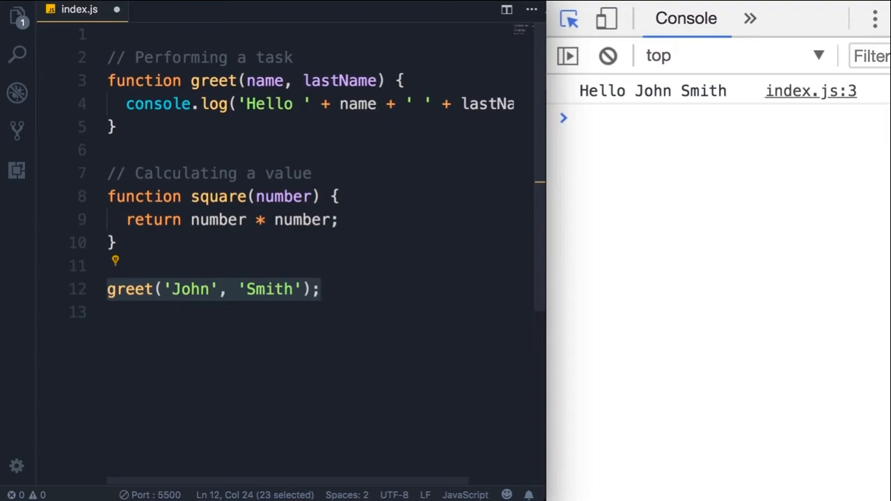
Replace the greet call with 'let number = square(2);' and 'console.log(number);' so the console prints 4.
type("square(")
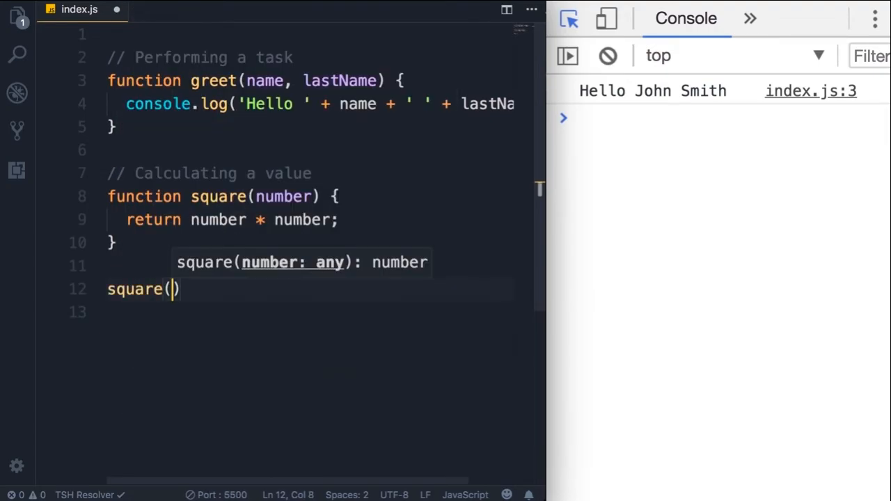
type("2);")
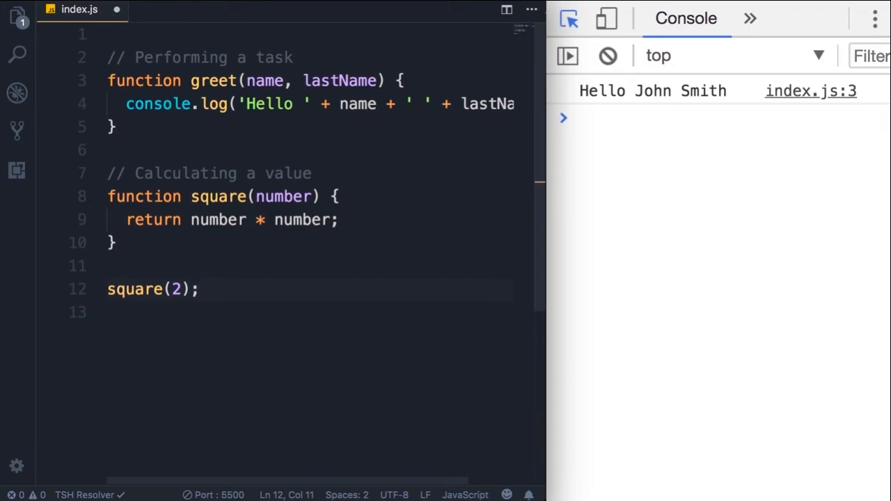
left_click(109, 289)
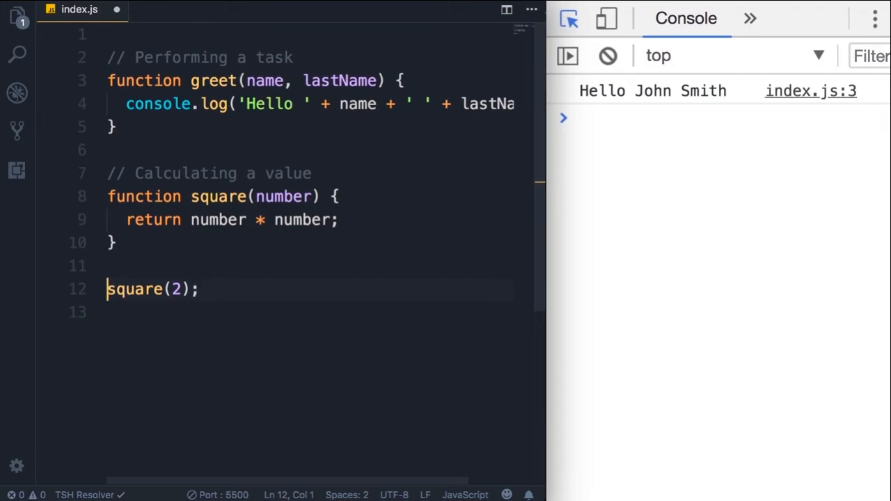
type("let")
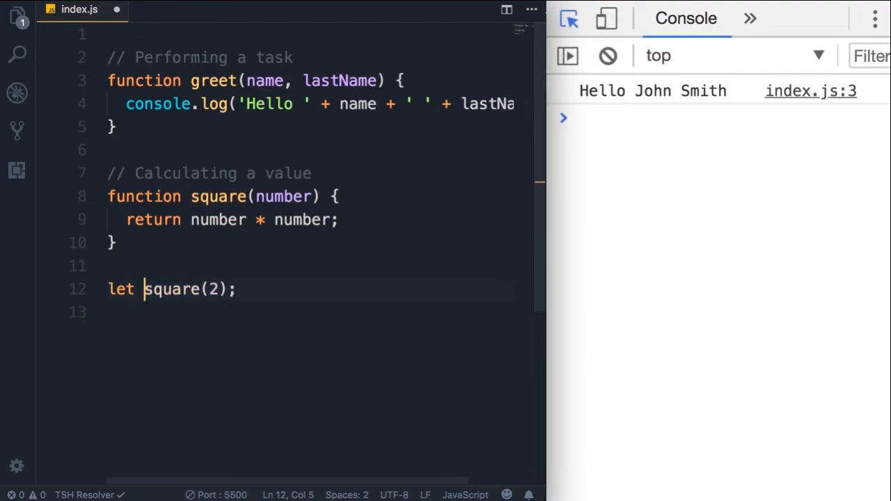
type("number =")
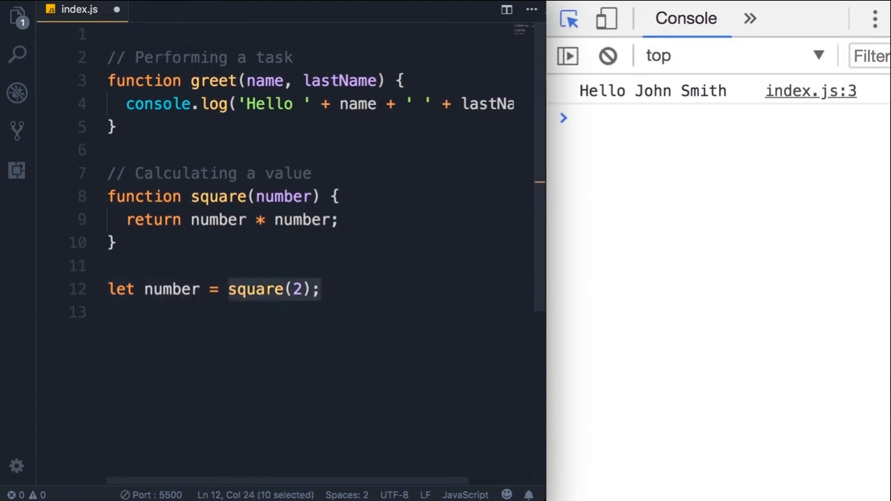
type("console.log(number);")
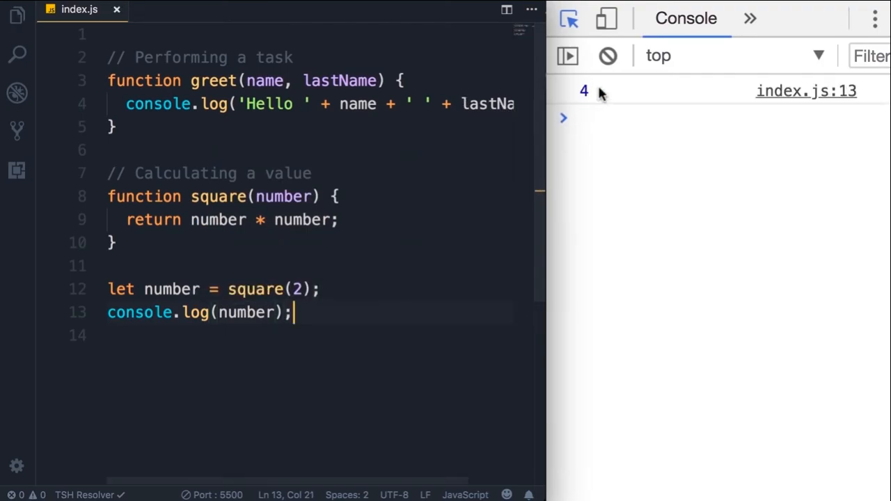
mouse_move(367, 329)
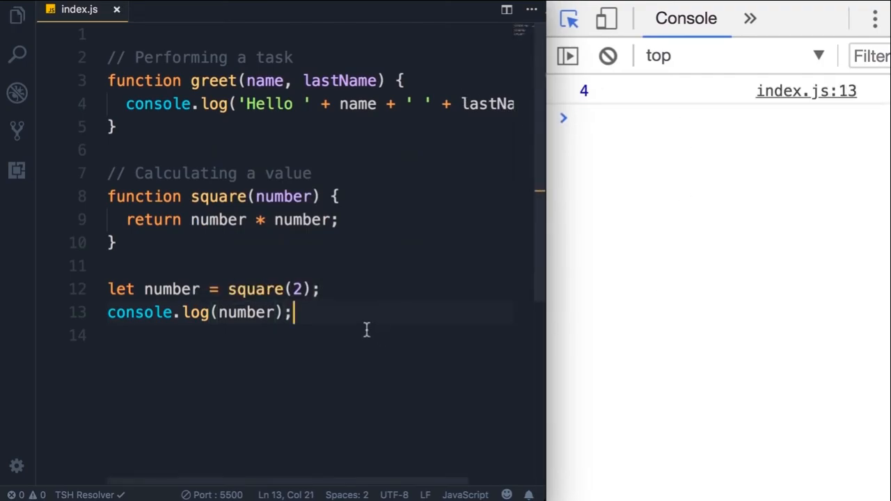
mouse_move(242, 359)
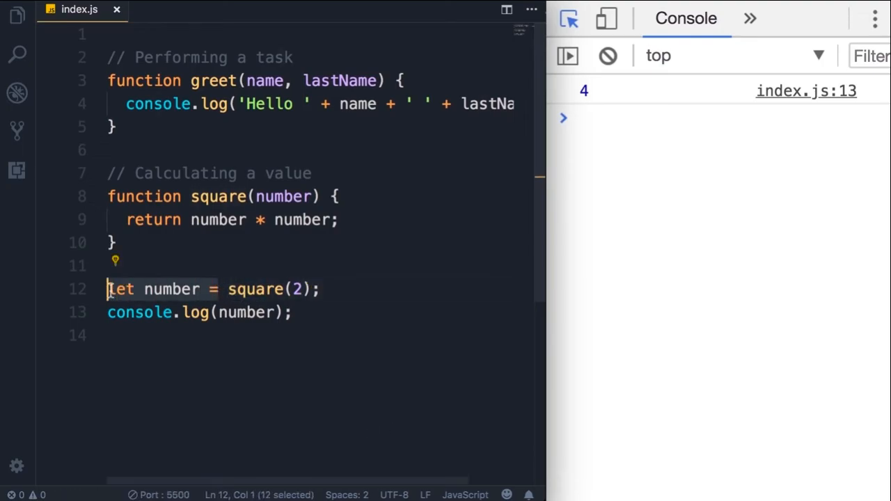
Remove the number variable and log square(2) directly, still printing 4.
key("Delete")
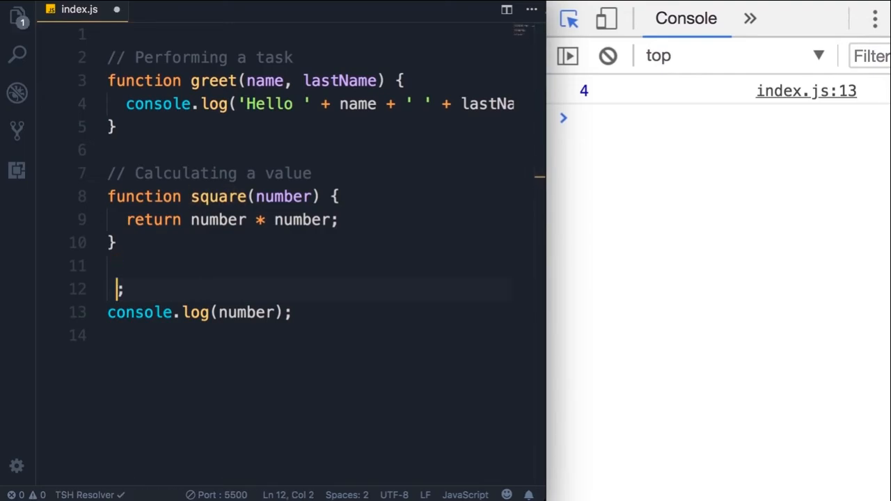
left_click(217, 312)
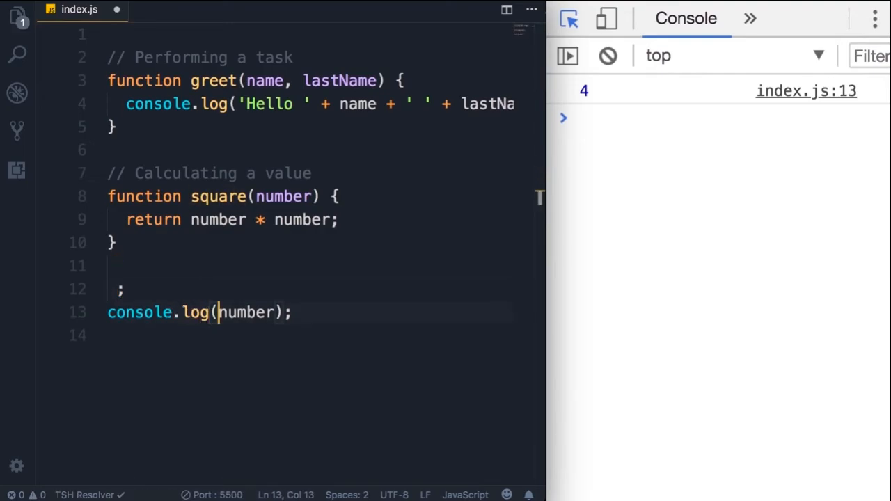
type("square(2)")
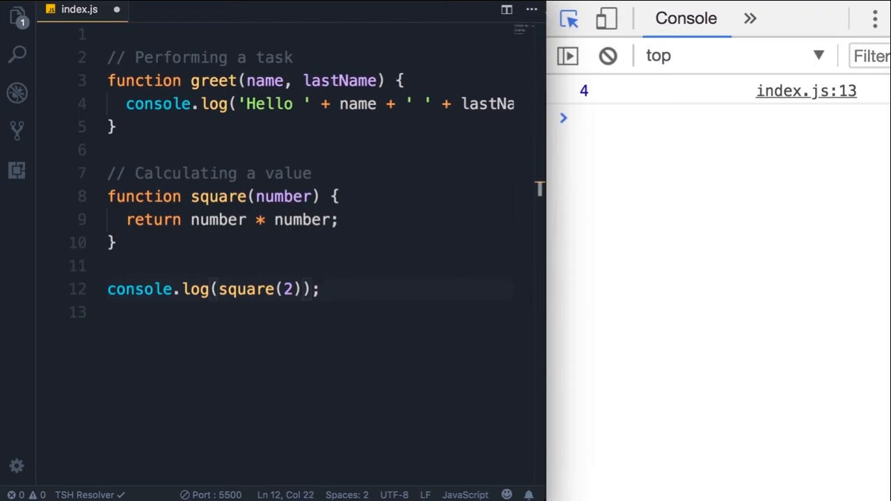
double_click(286, 288)
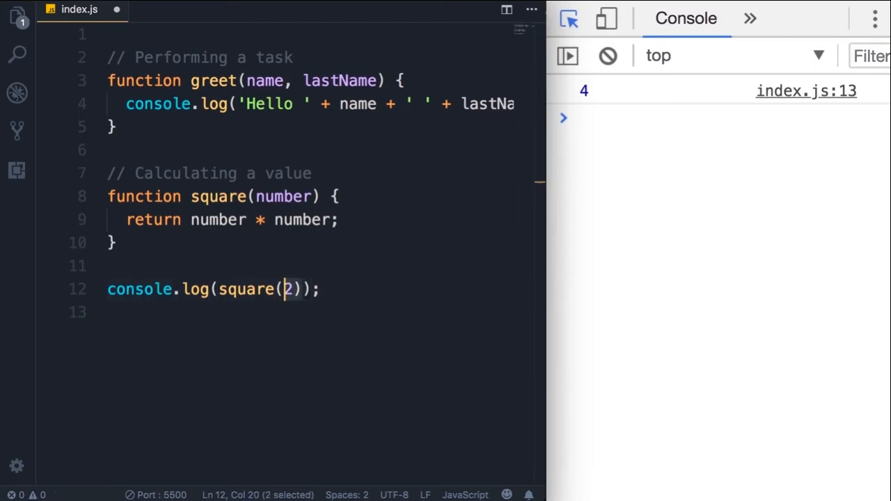
double_click(248, 288)
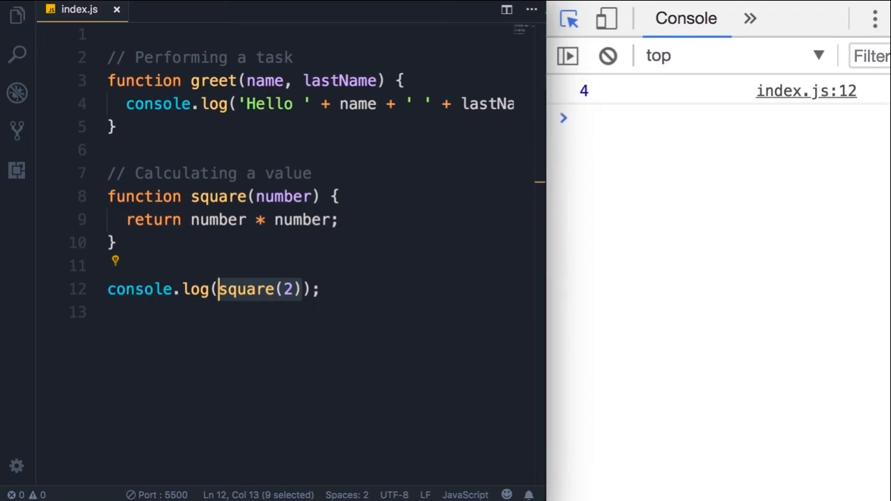
mouse_move(587, 118)
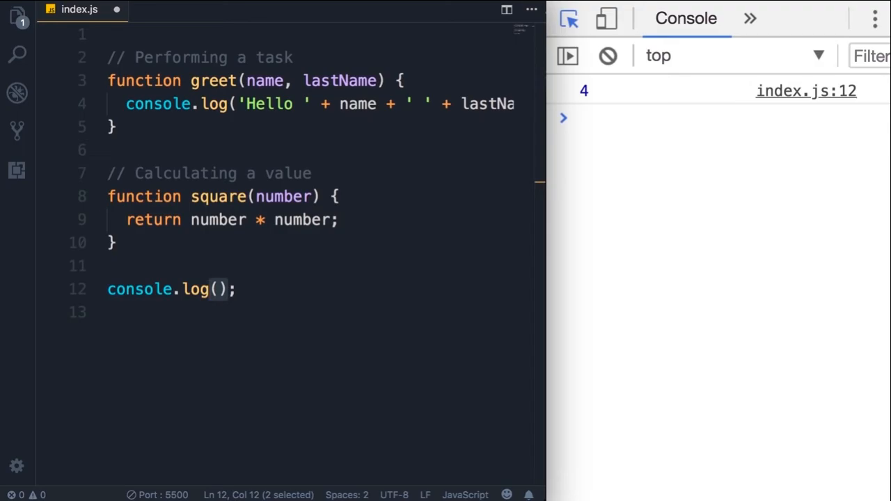
double_click(197, 288)
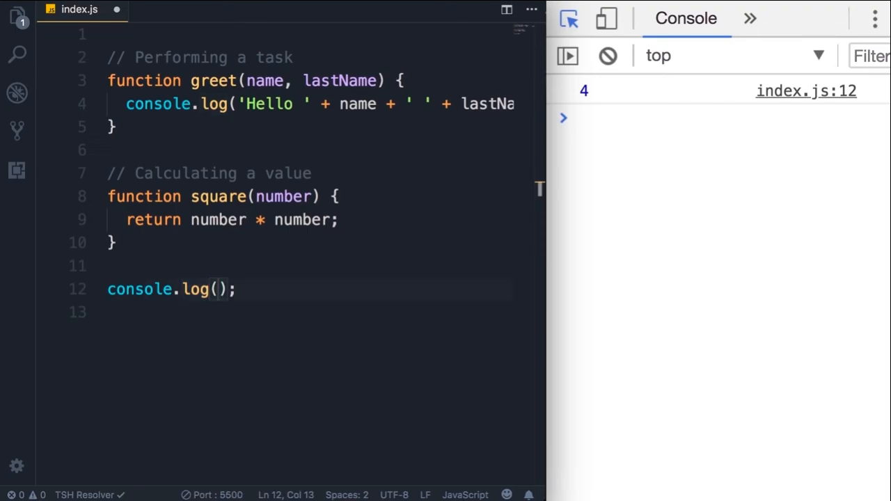
type("''")
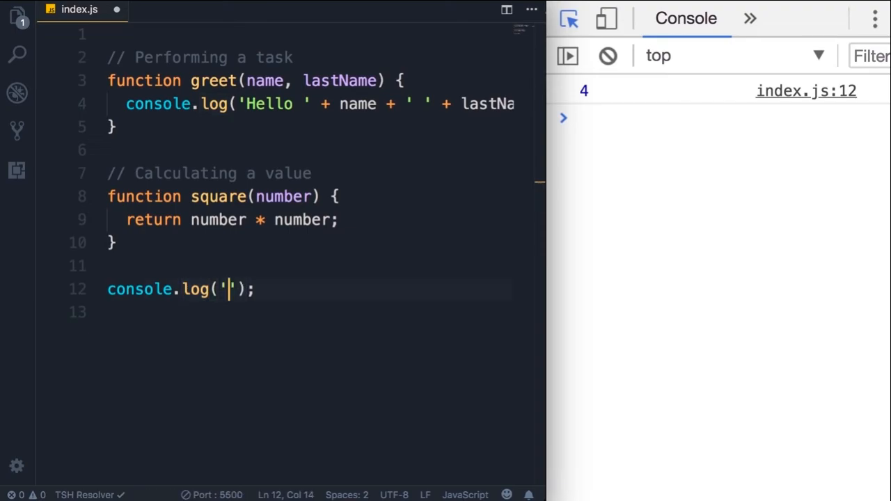
type("Hello")
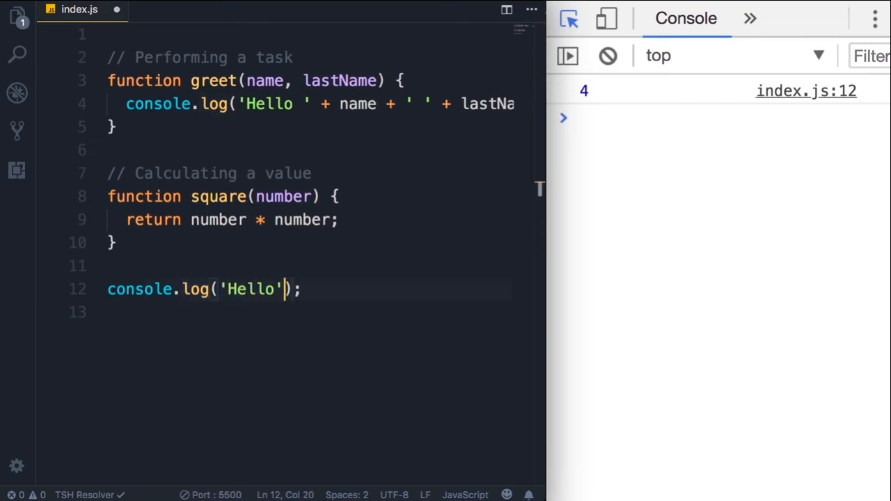
double_click(248, 288)
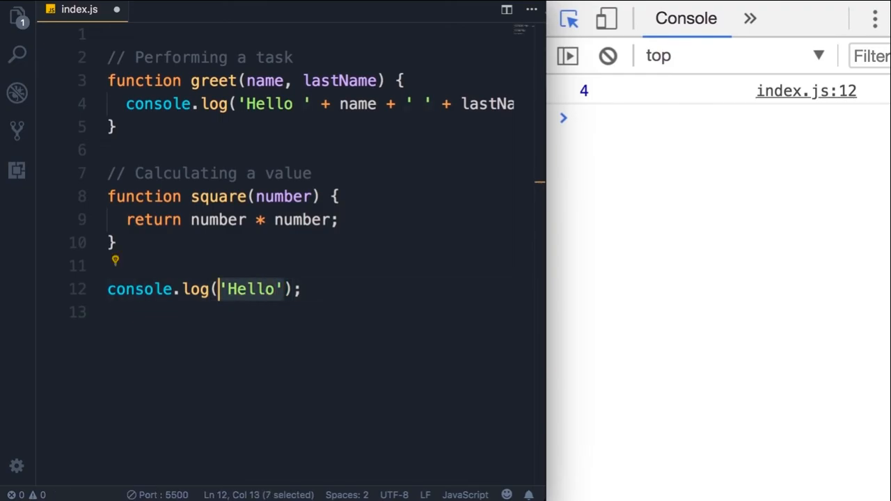
type("square(2")
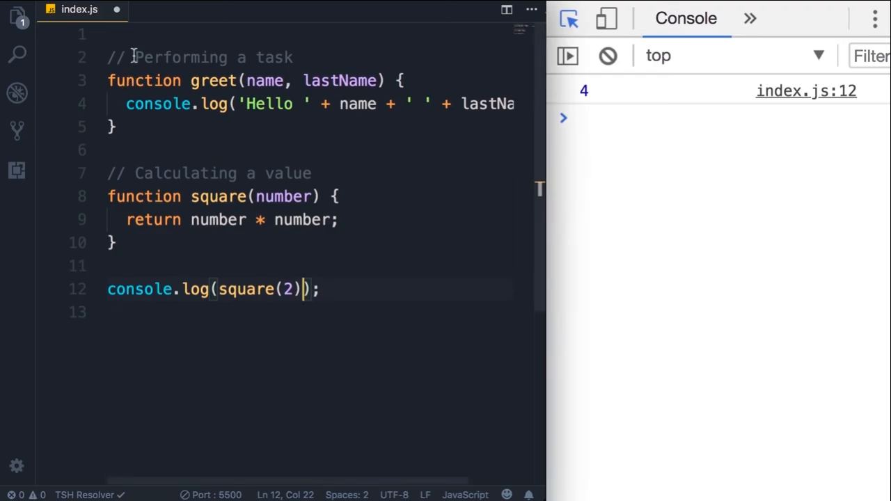
double_click(178, 57)
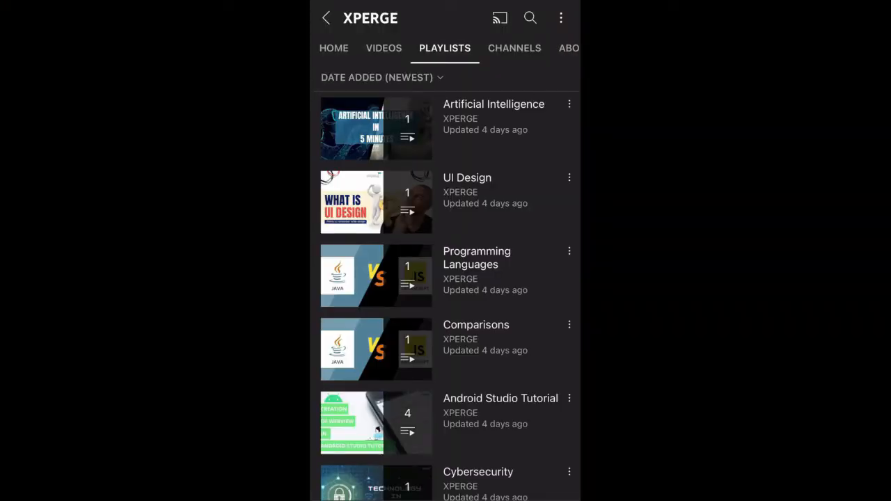
Scroll down the channel's playlists list to show more tutorial playlists.
scroll("down", 3)
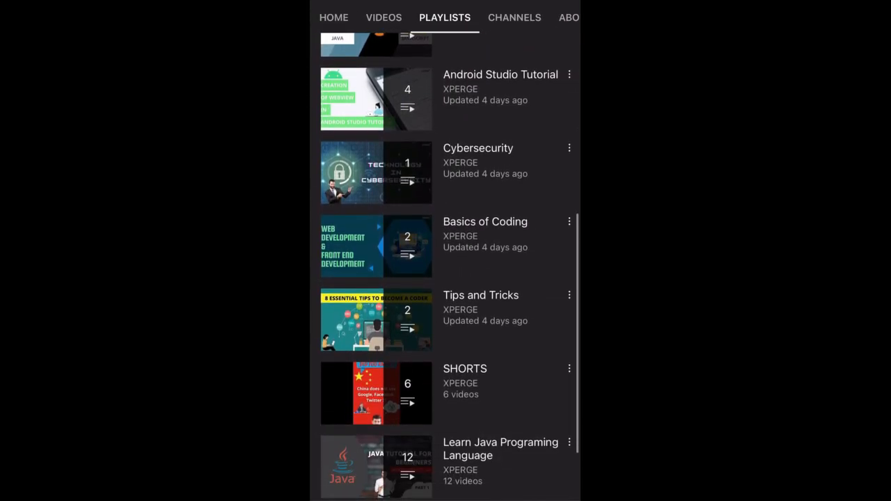